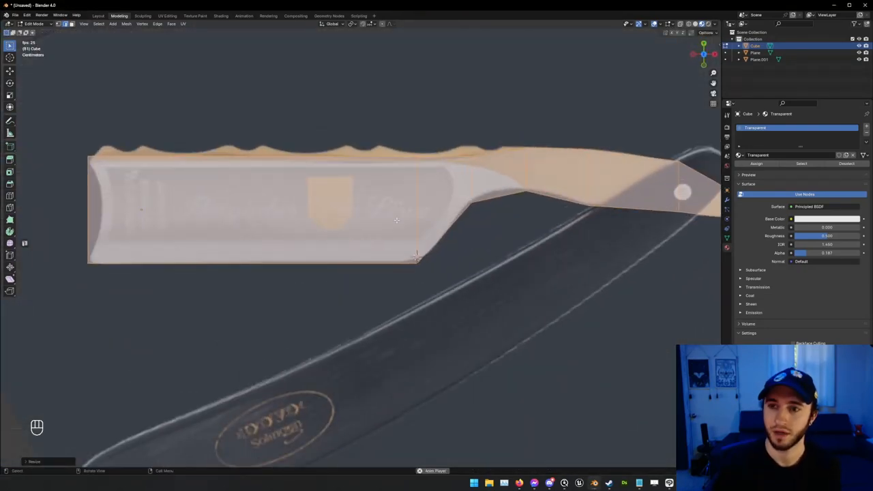
Add loop cuts and move vertices so the flat blade and curved tang trace the reference image
key("Tab")
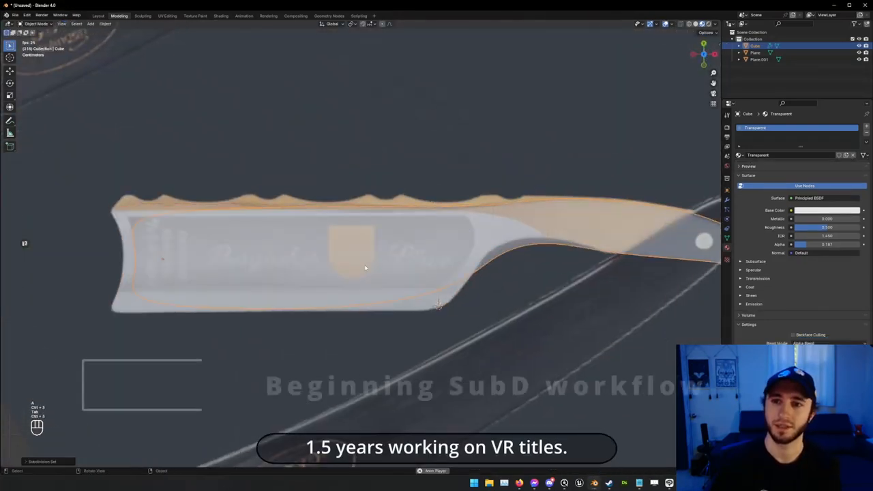
key("Tab")
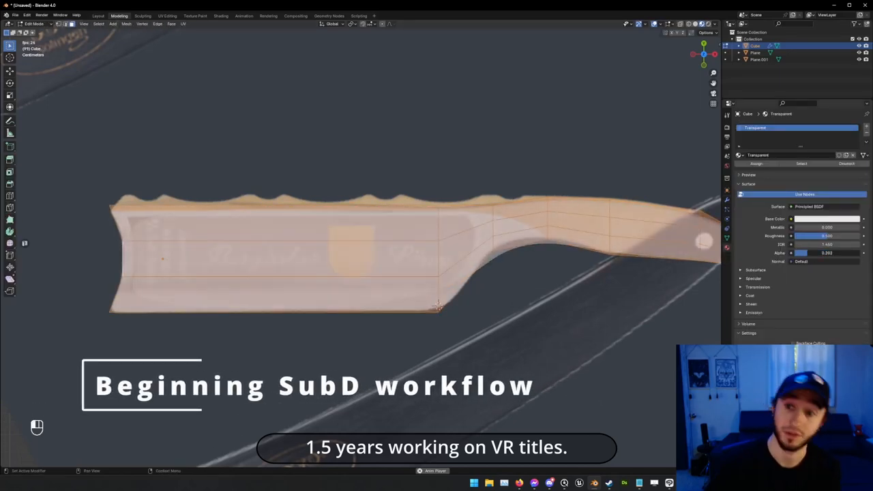
key("ctrl+r")
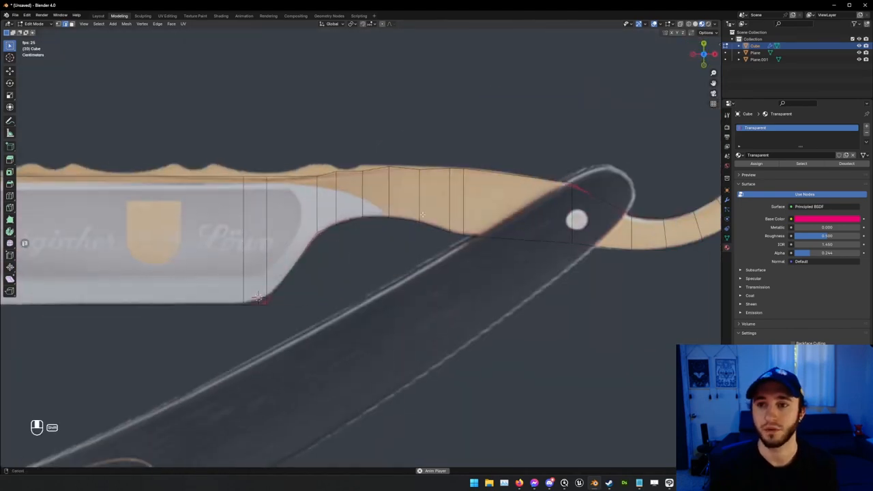
key("g")
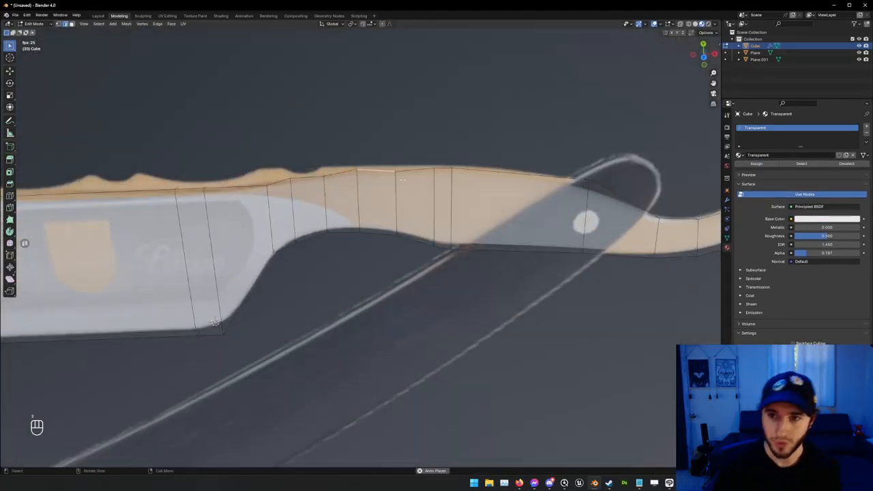
key("g")
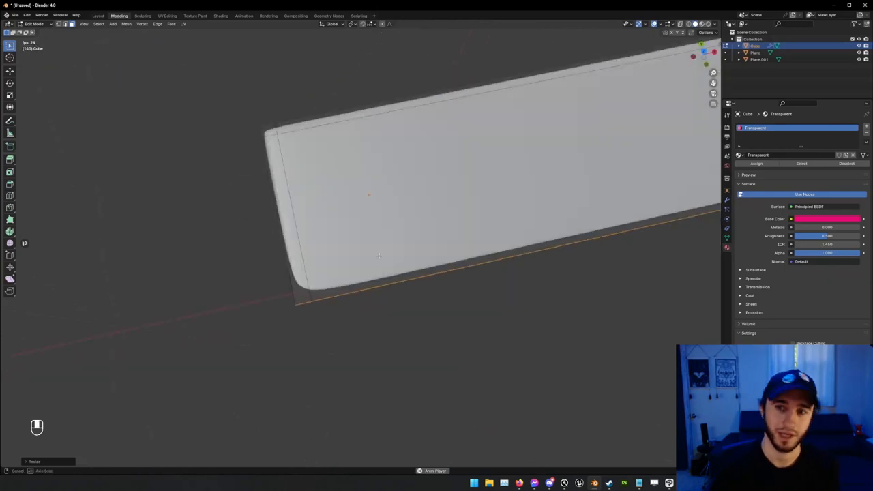
key("ctrl+z")
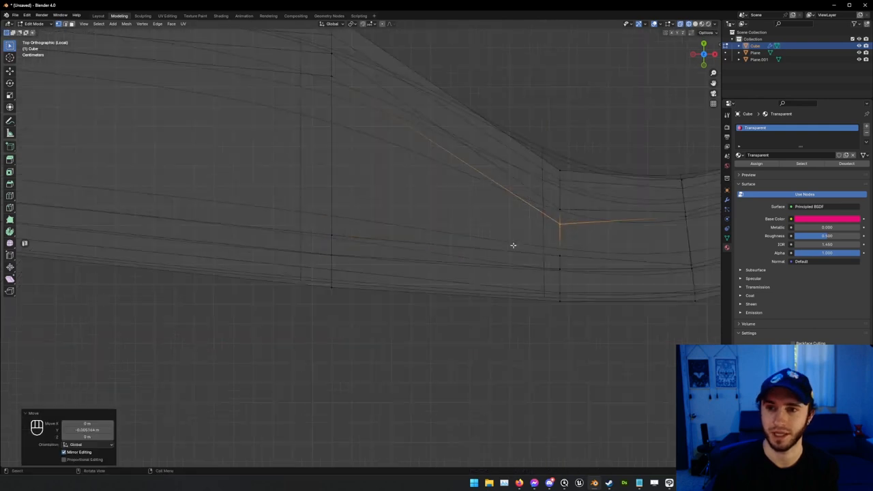
key("Tab")
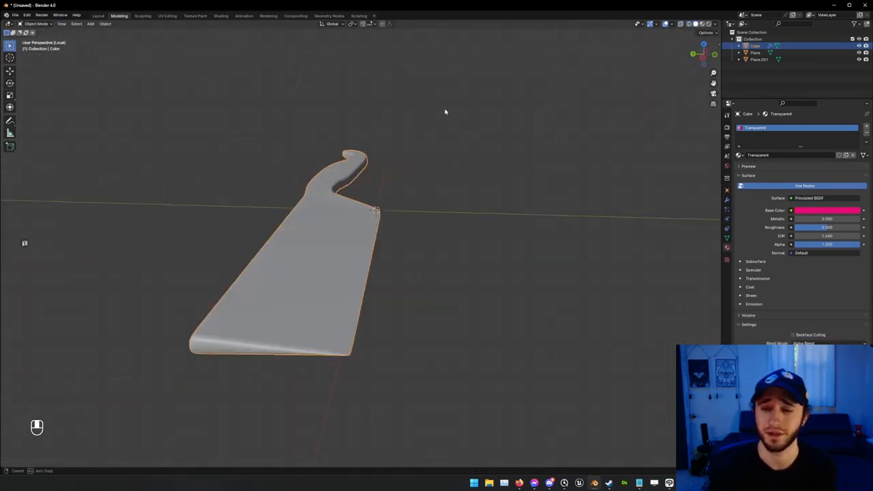
Check the mirrored, subdivided blade edge-on and refine loops around the tang curve
key("Tab")
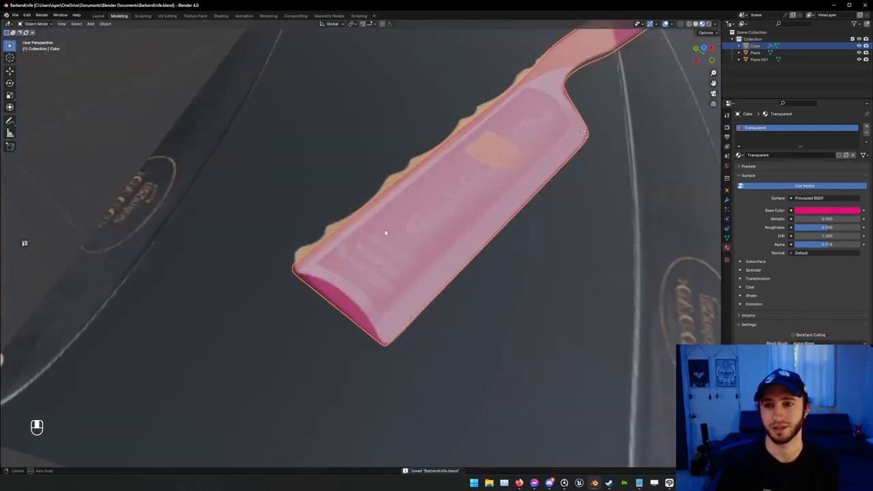
key("Tab")
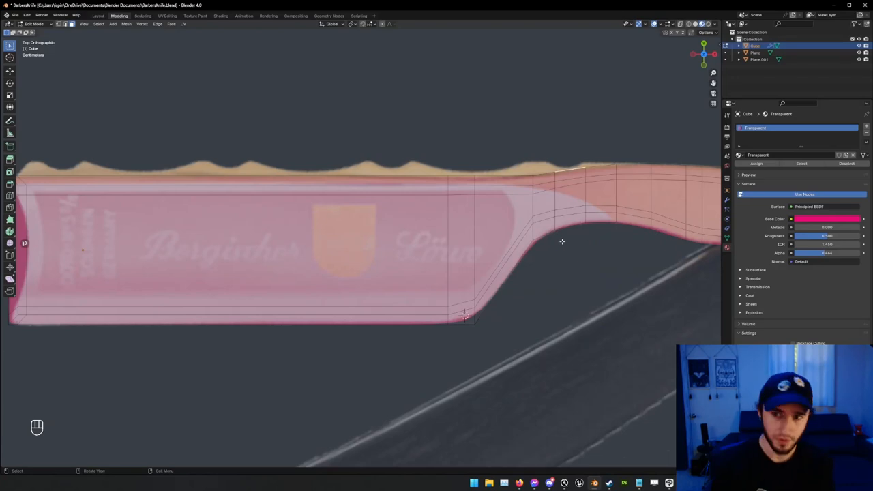
key("Tab")
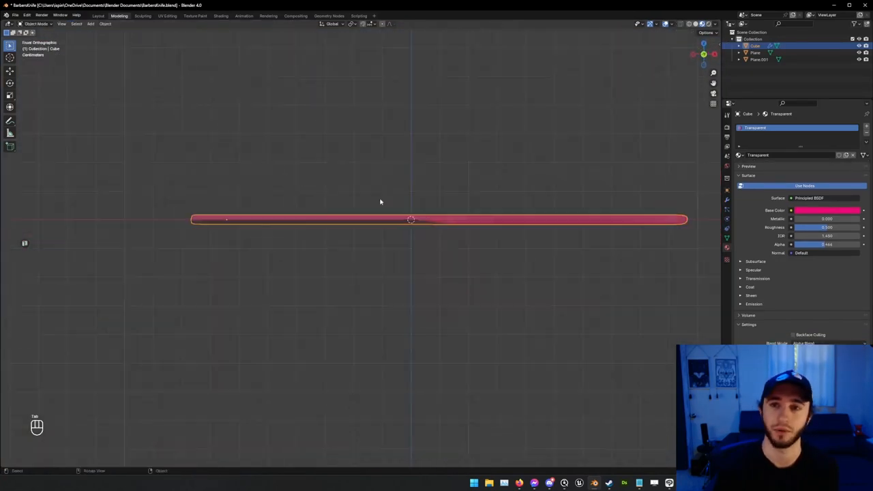
key("Tab")
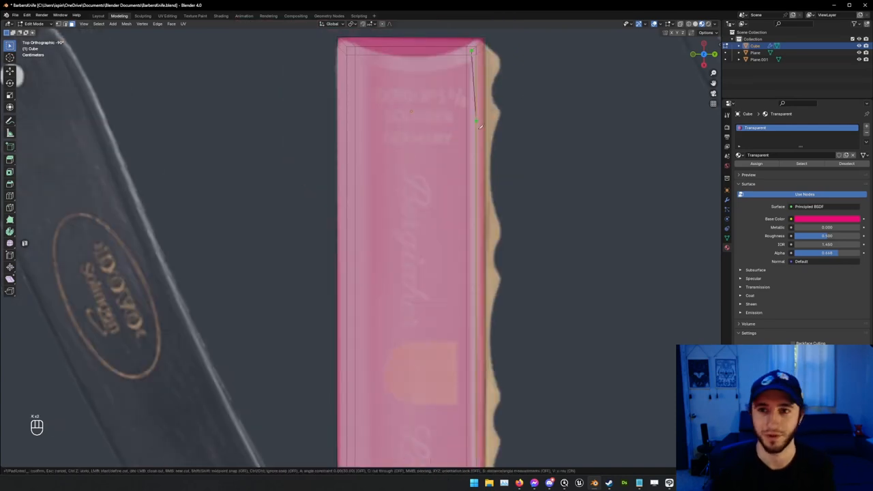
scroll("down", 3)
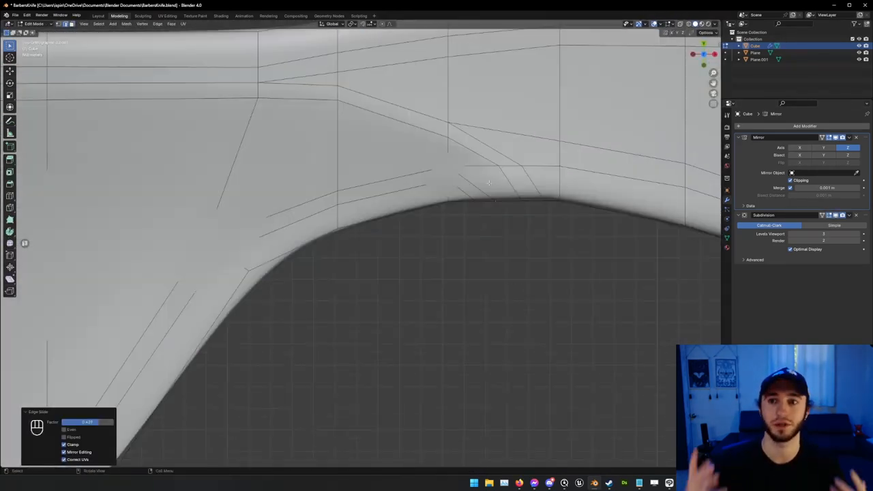
Move tang-curve vertices and preview the smoothed result until the shoulder reads crisp
key("Tab")
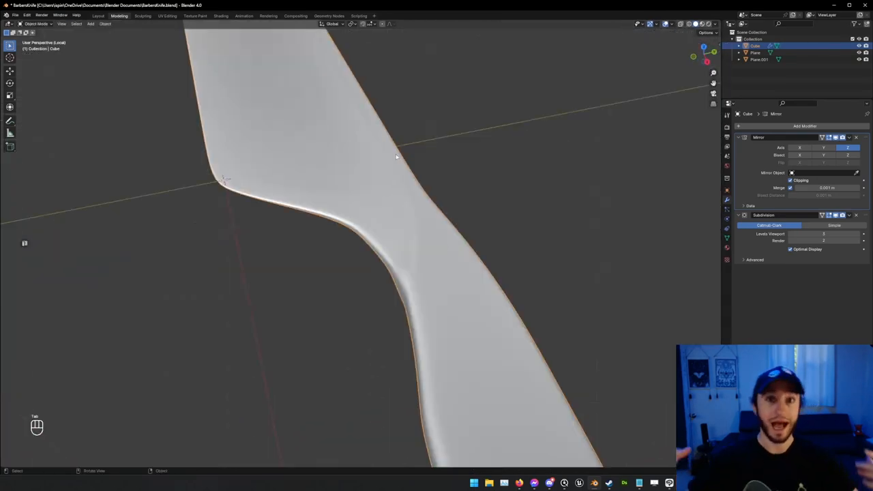
key("Tab")
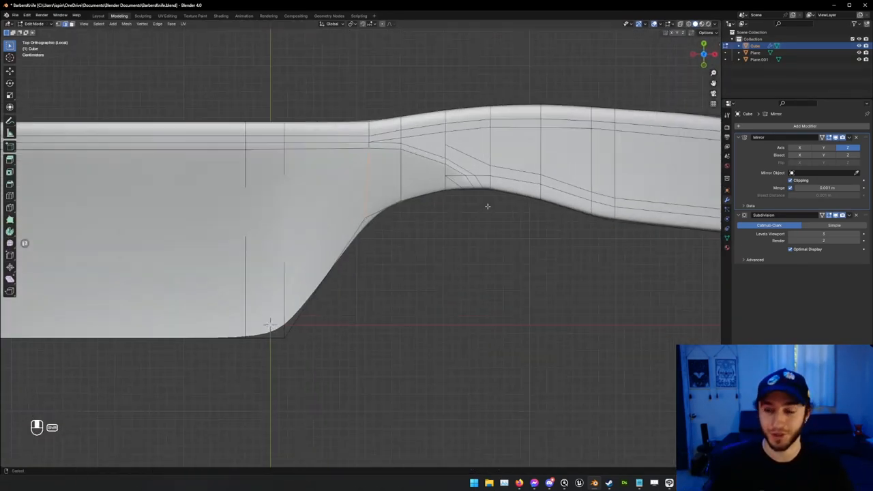
key("Tab")
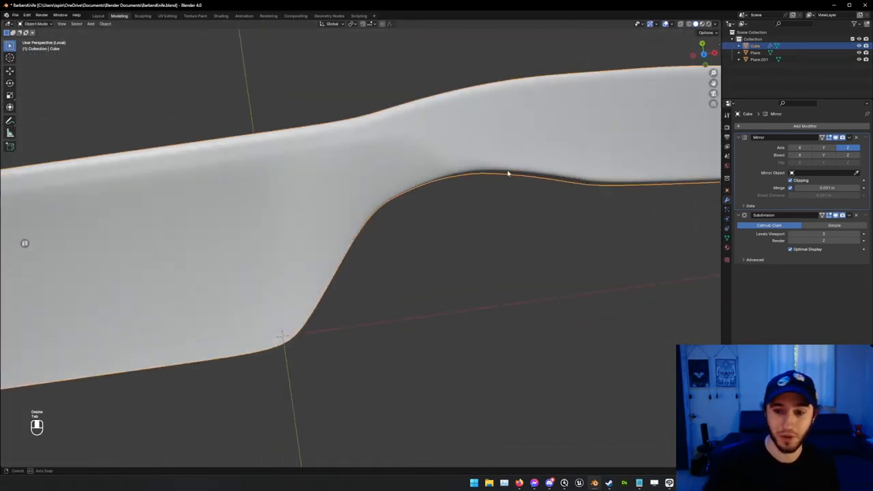
key("Tab")
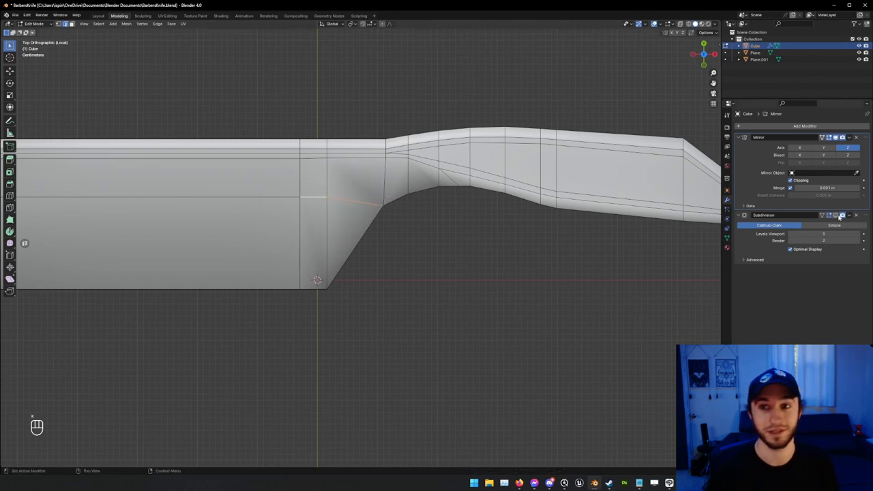
key("Tab")
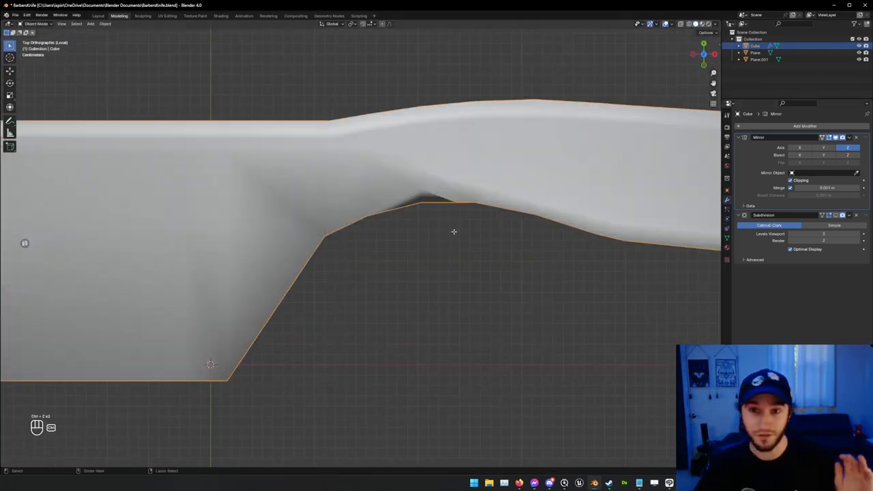
key("Tab")
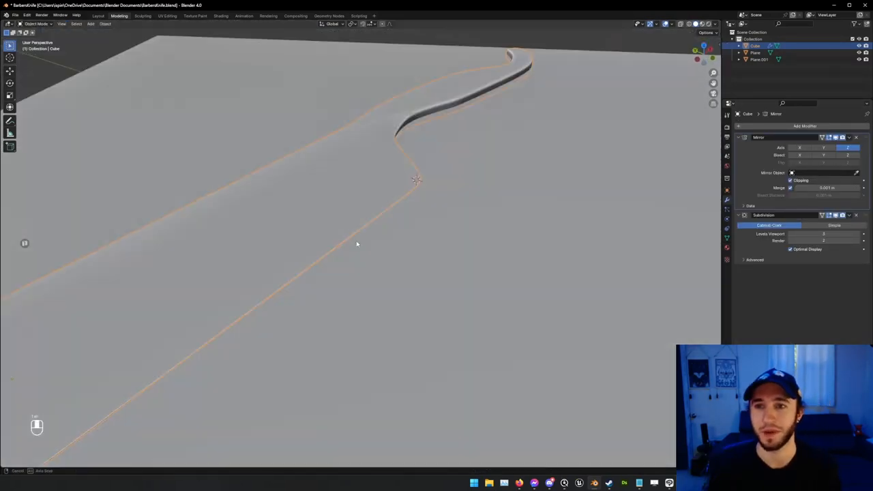
Resume mesh editing to slide edges along the spine and tang transition
key("Tab")
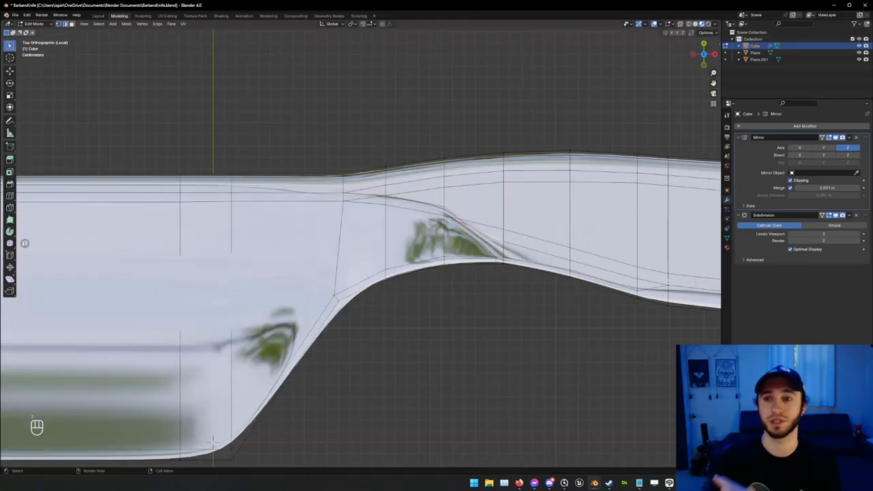
Extrude the blade's end loop and duplicate the finished blade as a separate object
key("Tab")
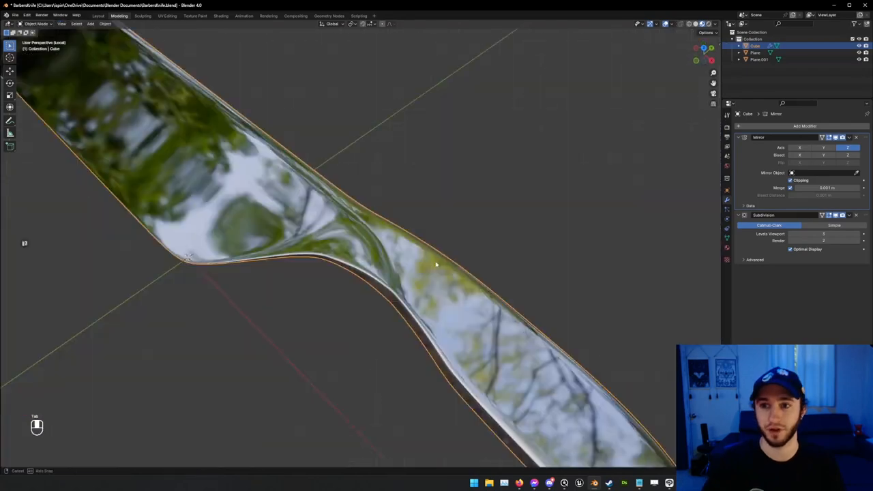
key("Tab")
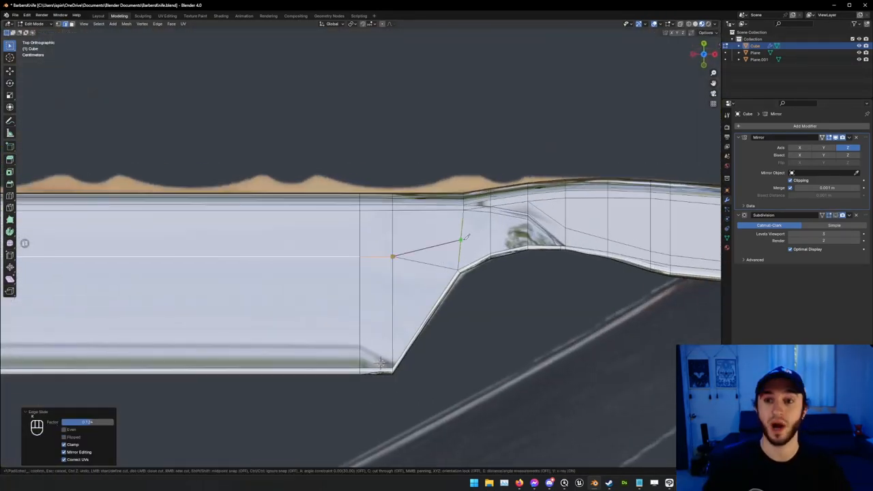
key("Tab")
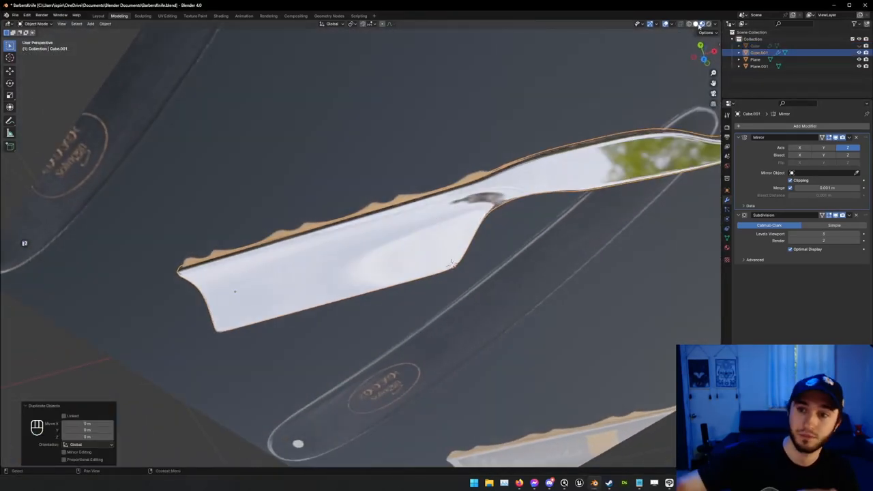
Move the copied blade's vertices to form raised notches along its spine matching the reference
key("Tab")
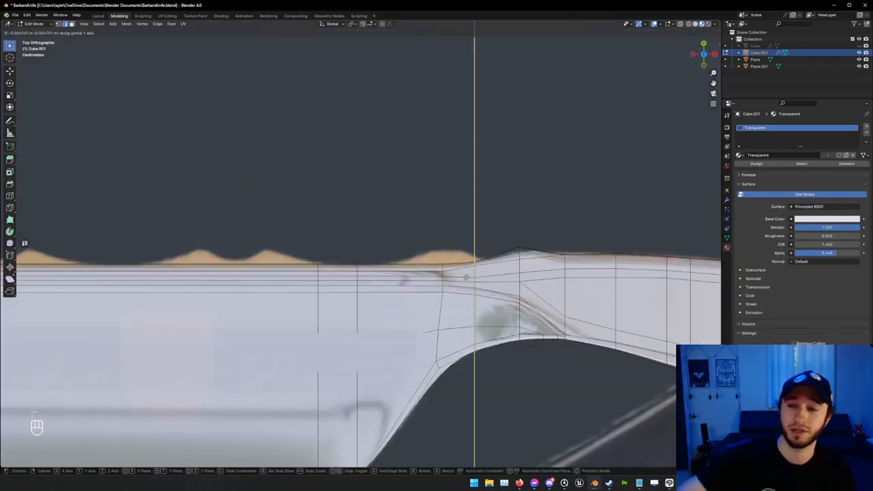
key("Tab")
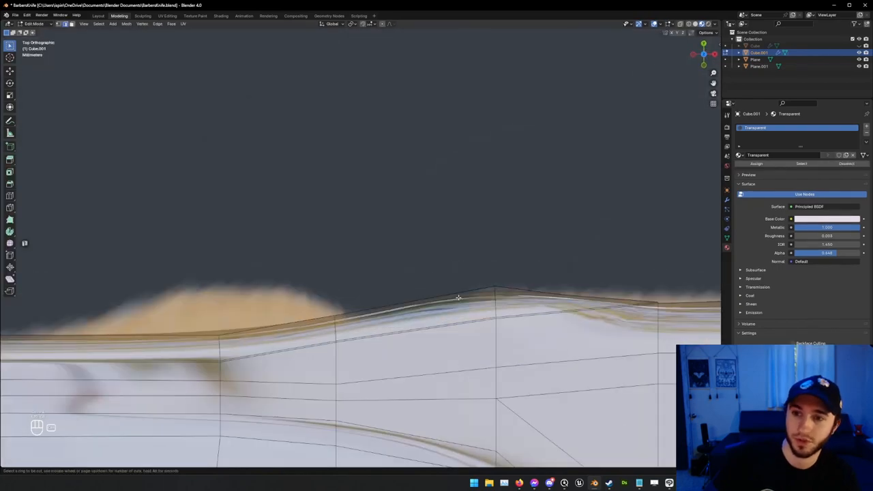
key("Tab")
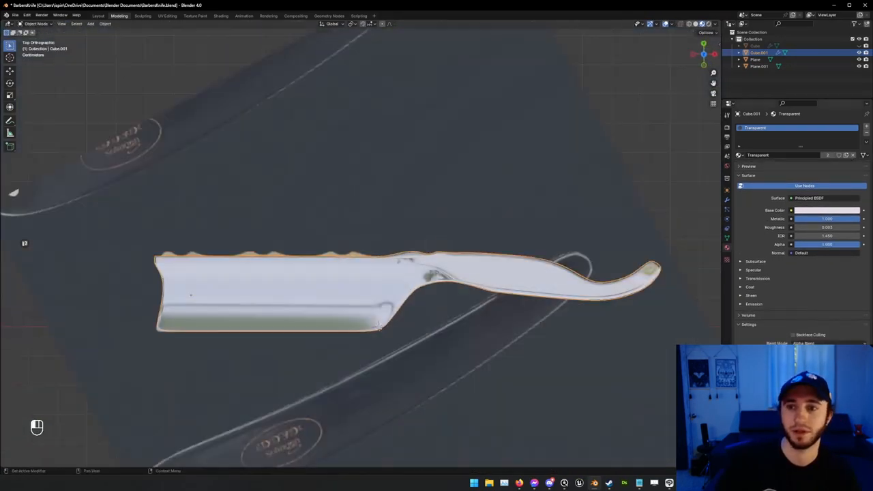
key("Tab")
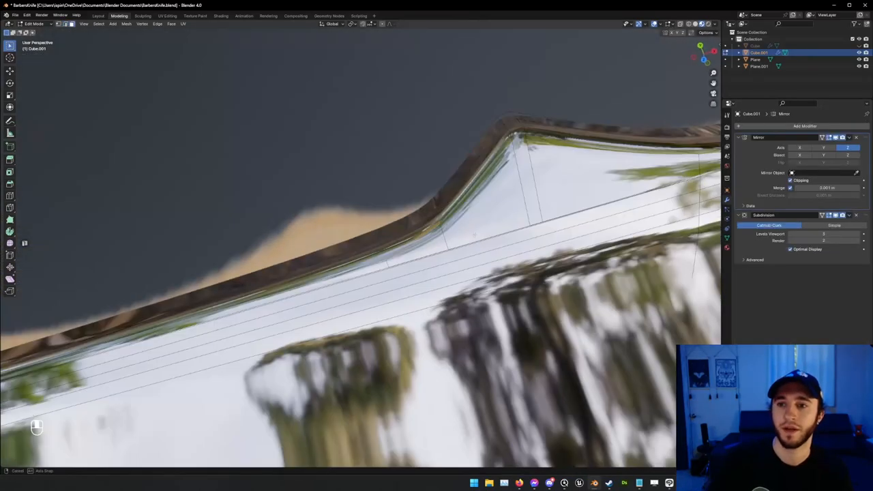
key("Tab")
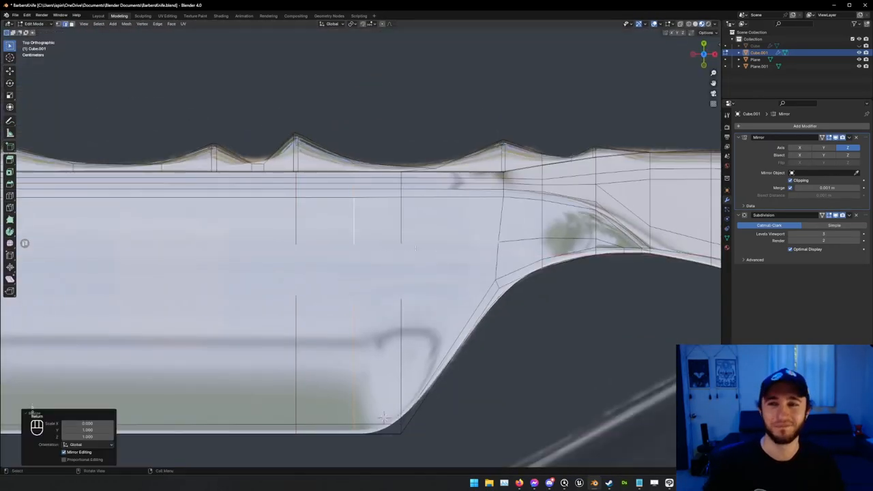
key("Tab")
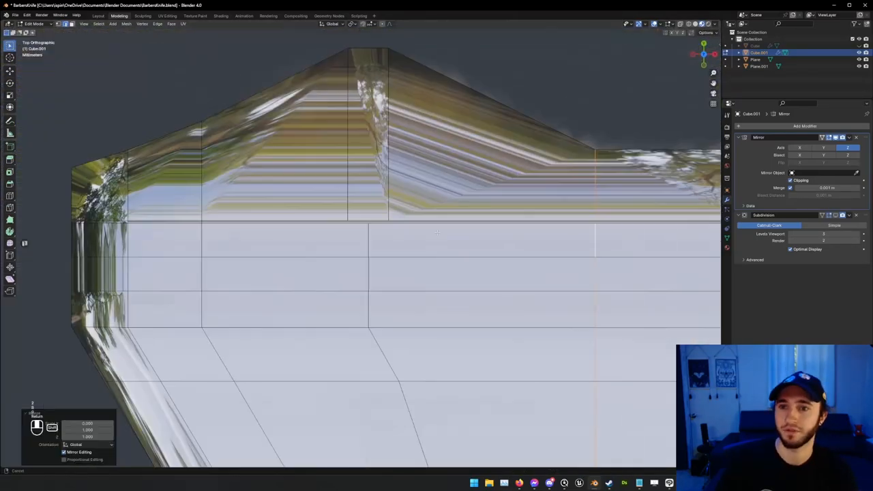
key("Tab")
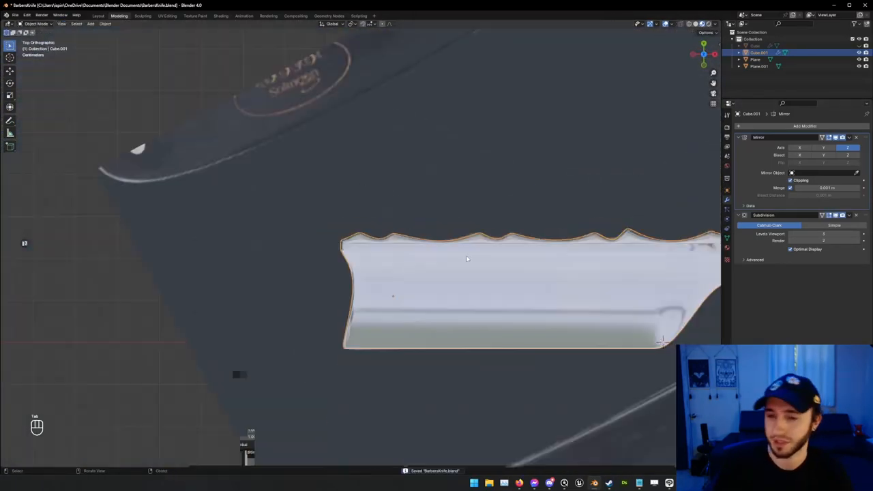
Adjust edge loops and extrude/scale the blade end in Left view to match the reference thickness
key("Tab")
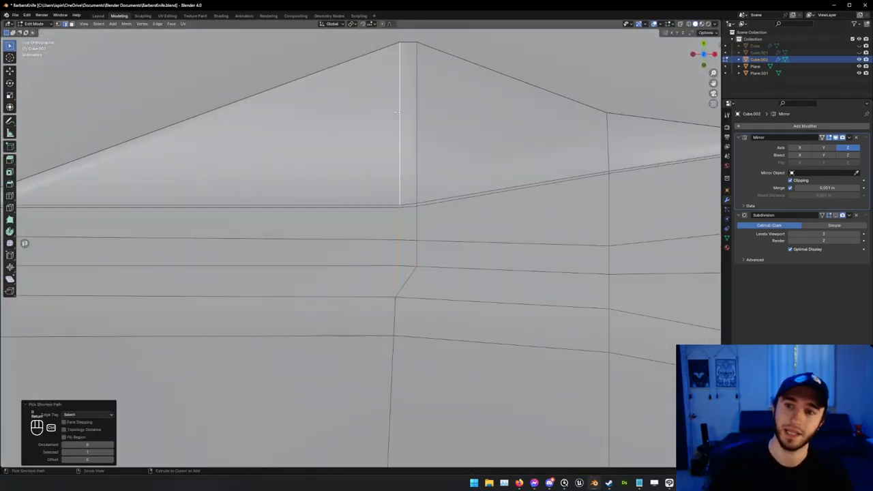
key("Tab")
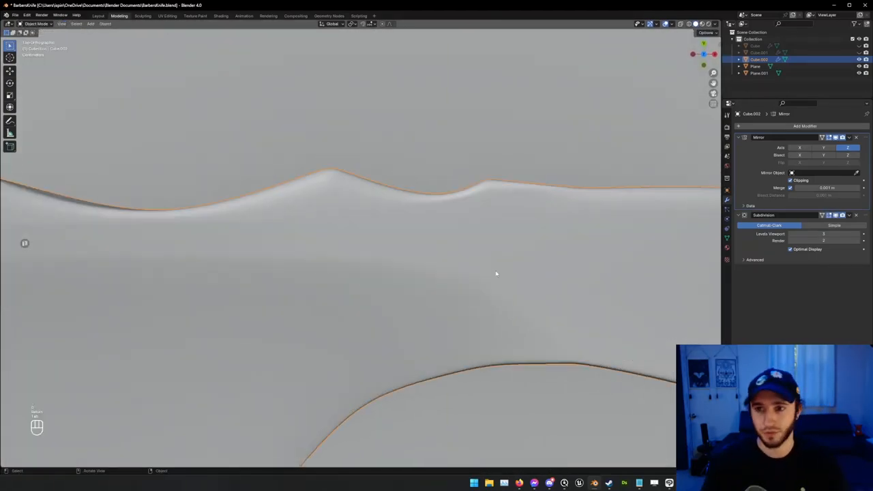
key("Tab")
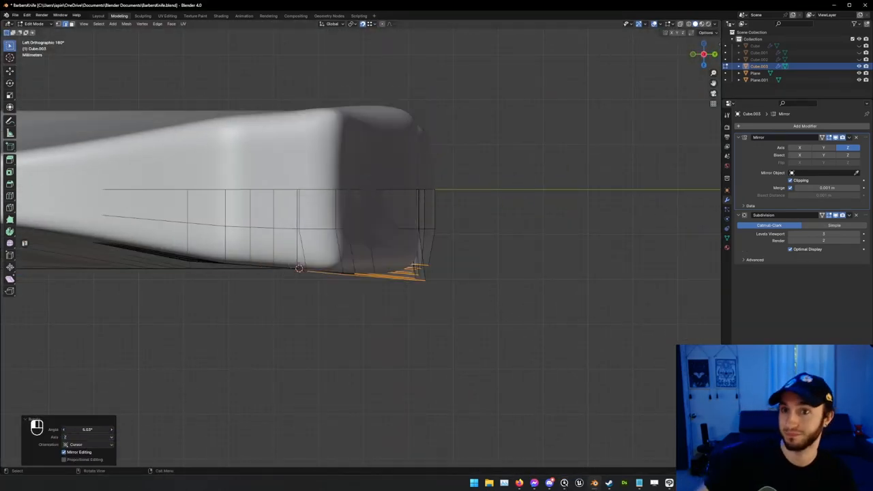
key("Tab")
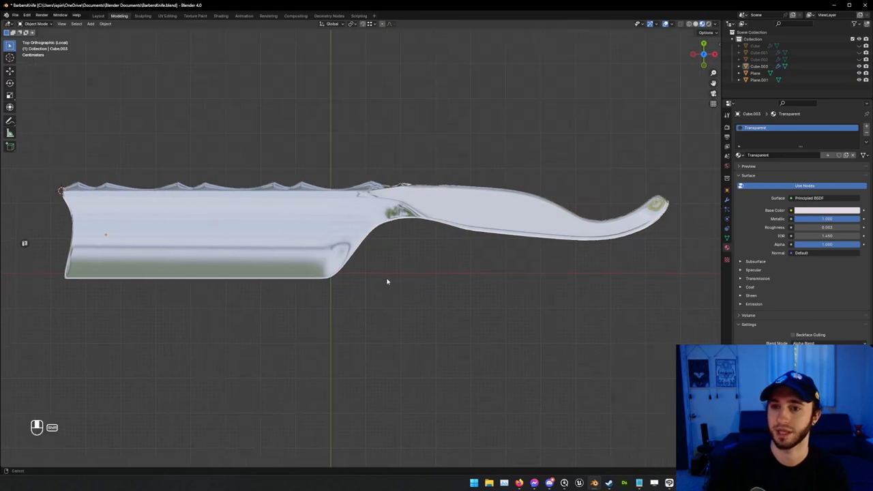
Scale the blade's thickness in Front view and exit local view to show the whole scene
left_click_drag(387, 281, 414, 295)
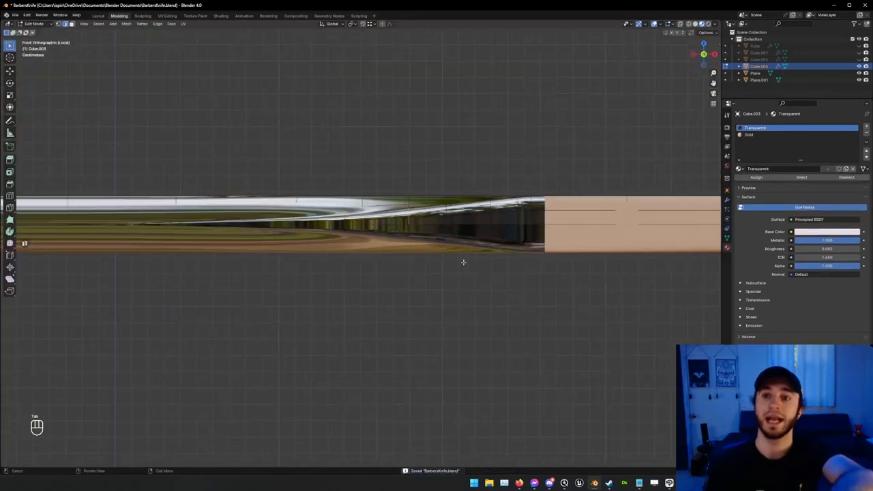
key("Tab")
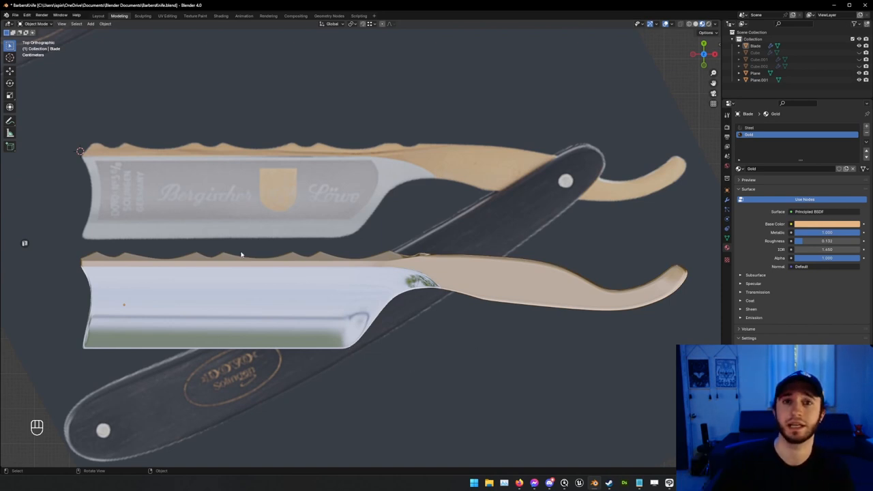
mouse_move(270, 150)
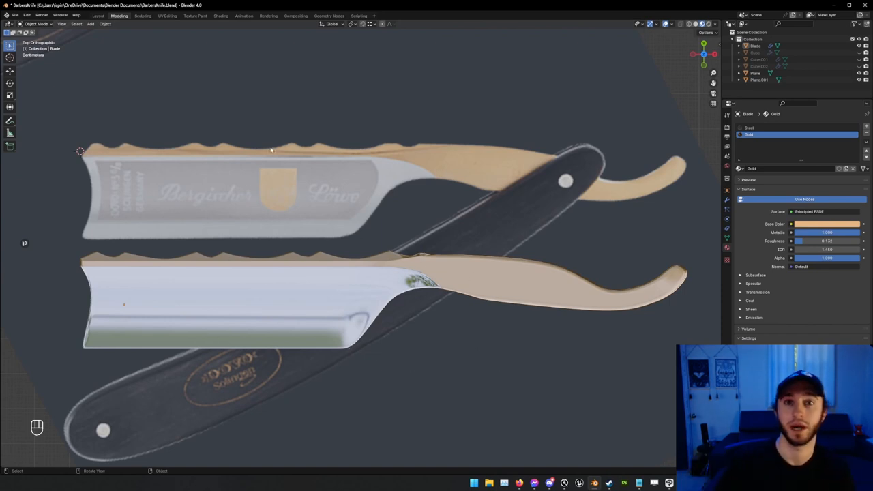
mouse_move(313, 295)
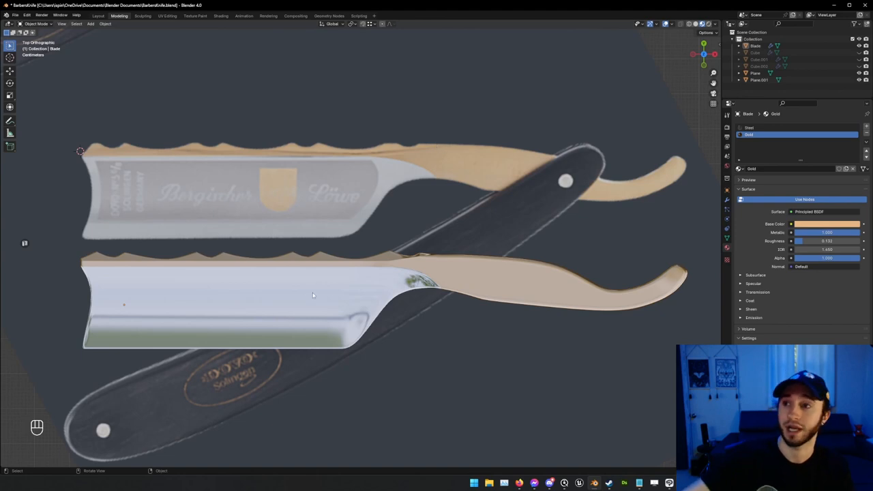
mouse_move(344, 282)
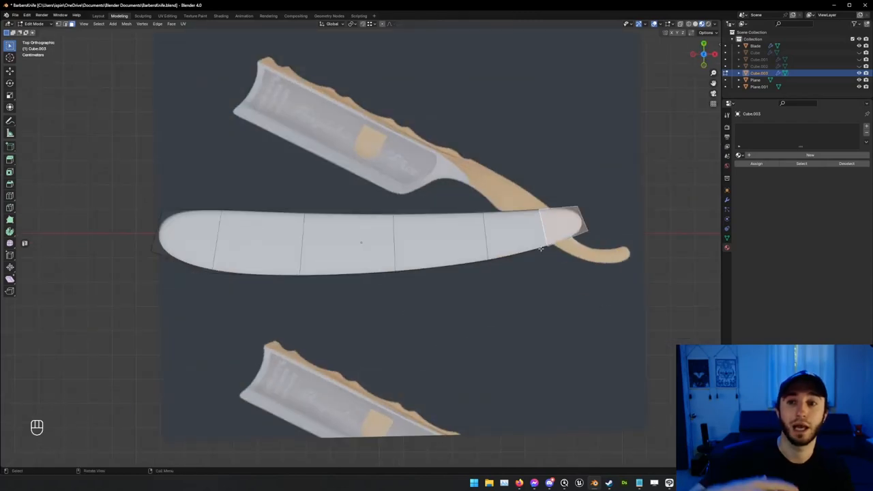
Extrude the handle scale in Front view and give it a dark wood material with mirror and subdivision
key("Tab")
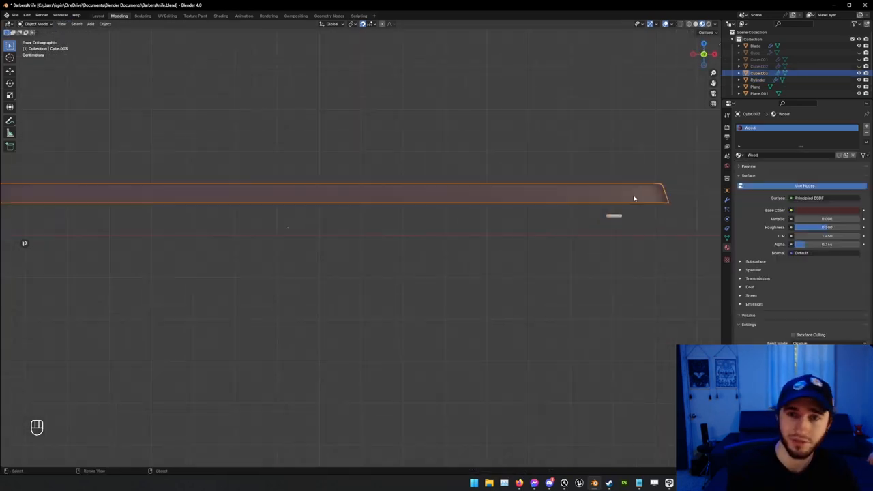
key("Tab")
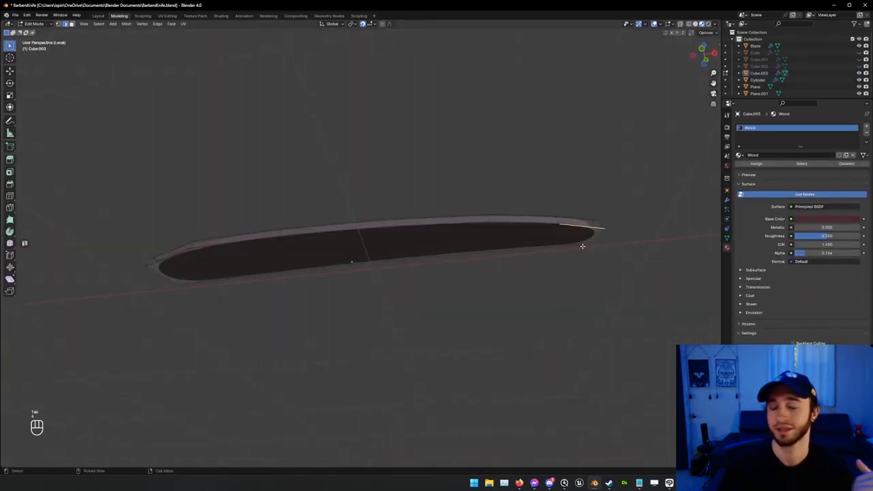
key("Tab")
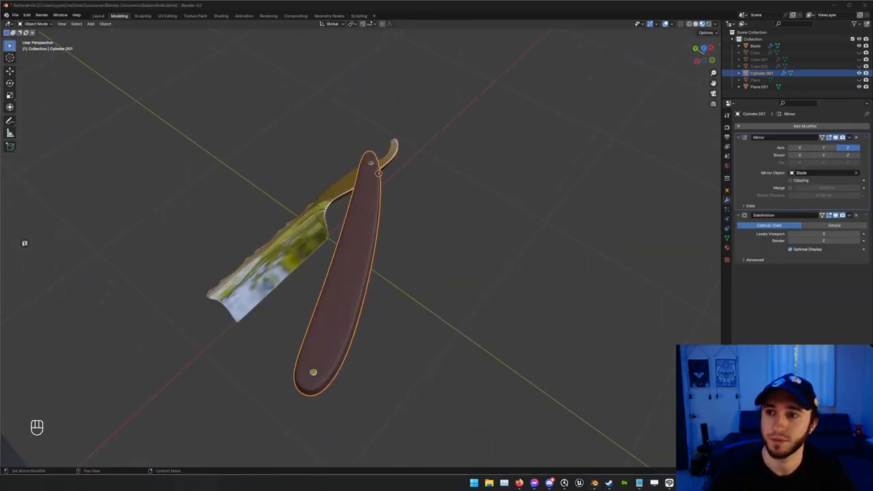
Knife-cut a new curved edge along the handle scale's side to control its rim
key("Tab")
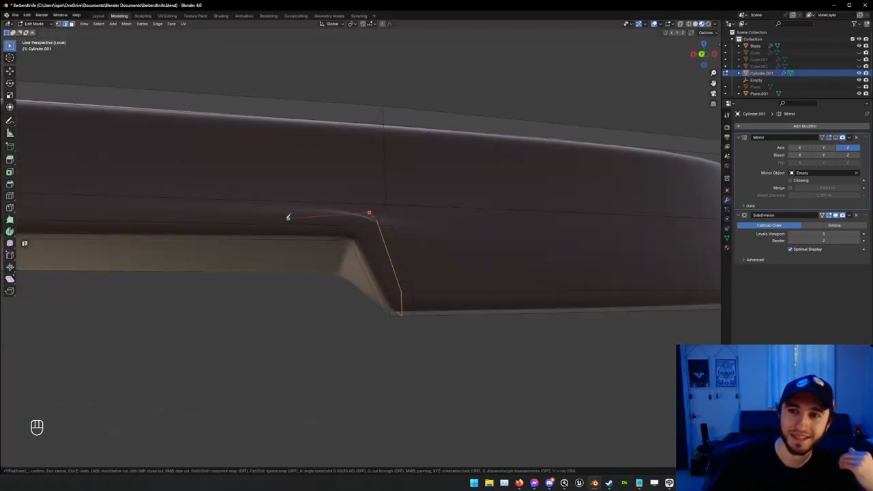
Dissolve the trial-cut edge on the handle scale, nudge its vertices, and return to Object Mode
key("x")
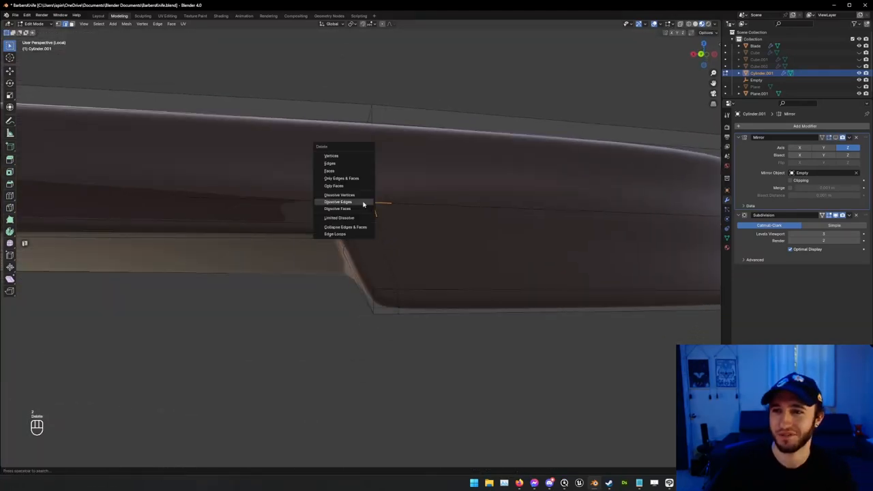
left_click(339, 202)
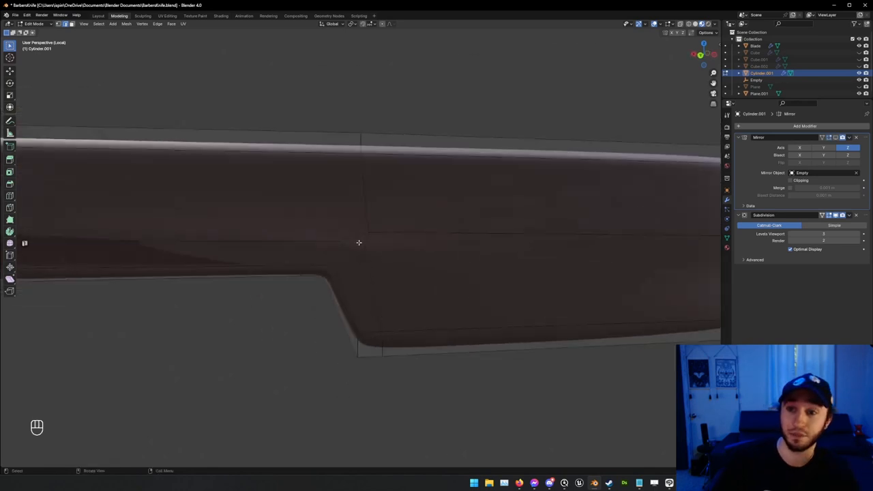
left_click_drag(358, 243, 443, 207)
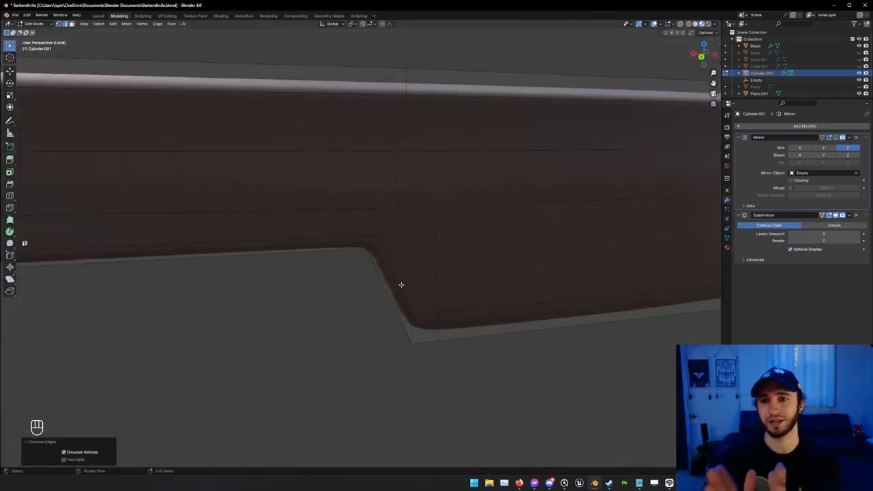
key("Tab")
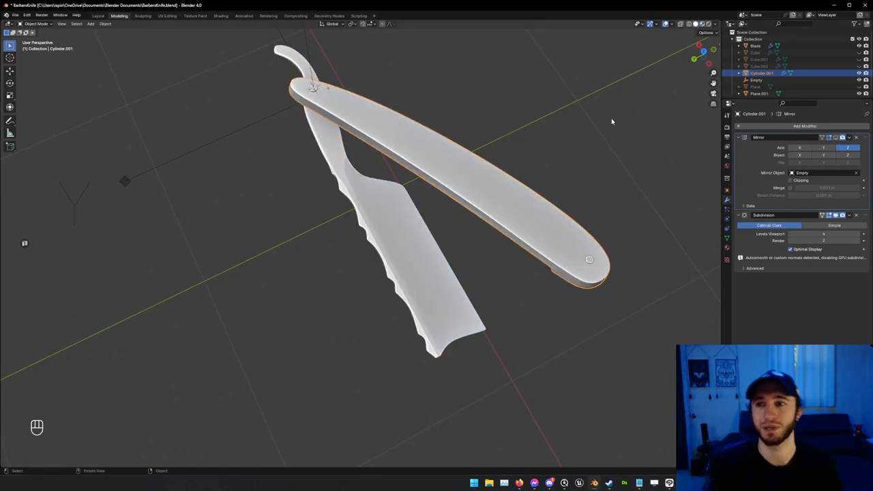
Refine the rounded end of the handle scale in Edit Mode, then leave editing for the low-poly blade
key("Tab")
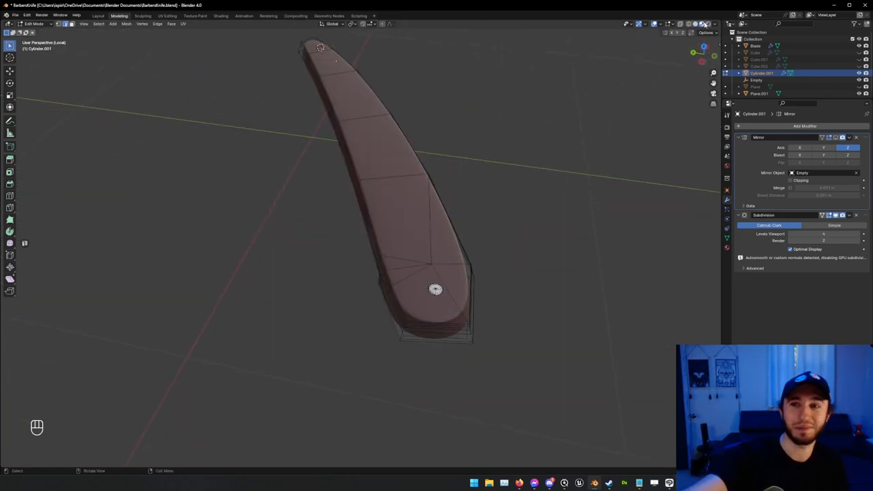
key("Tab")
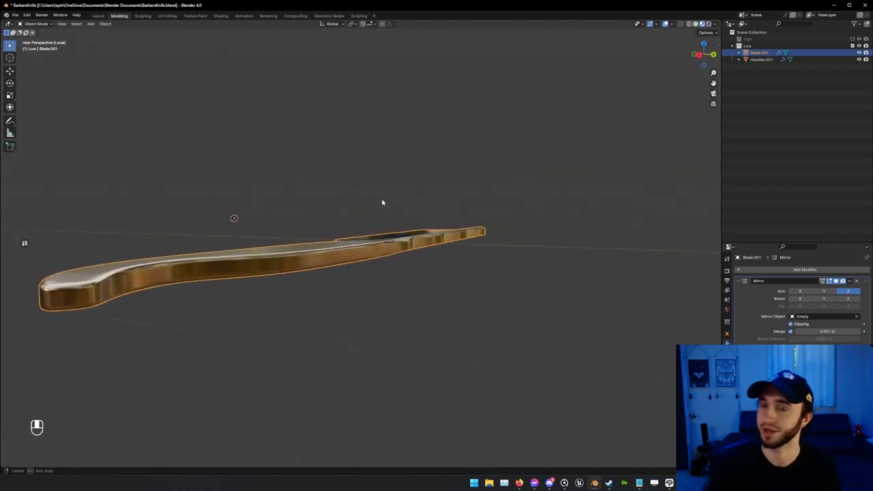
Orbit around the isolated low-poly blade to view its full outline against the reference
left_click_drag(382, 202, 348, 216)
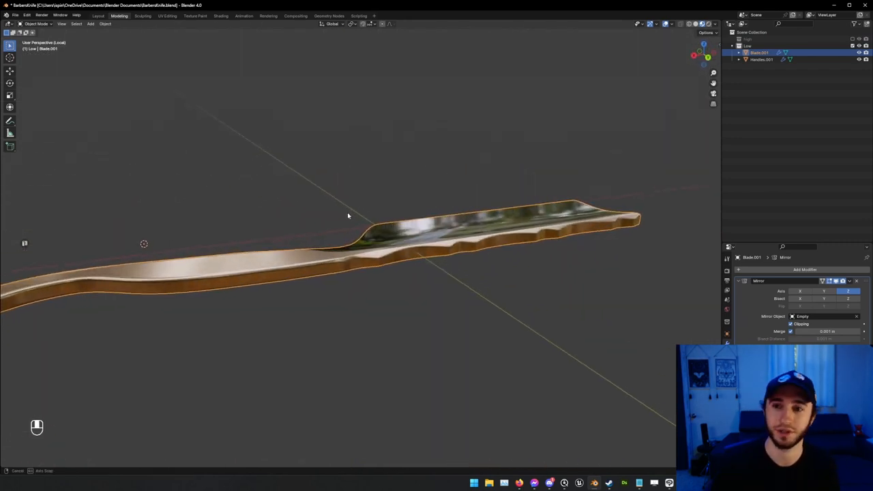
left_click_drag(348, 216, 410, 207)
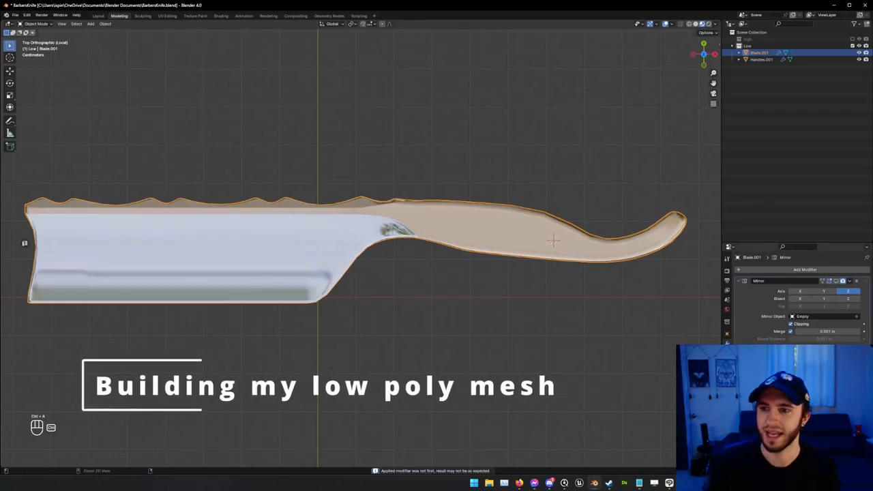
Collapse stray vertices and dissolve redundant edges on the blade, inspecting the tip and toothed spine
key("Tab")
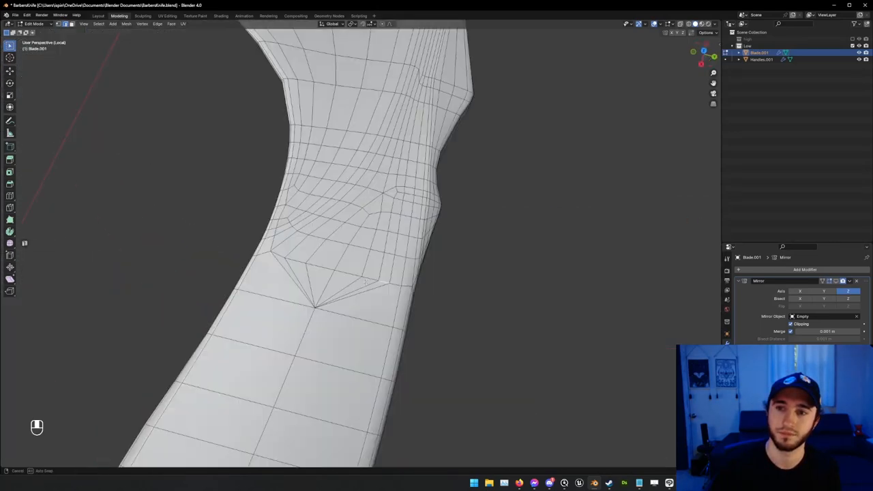
key("m")
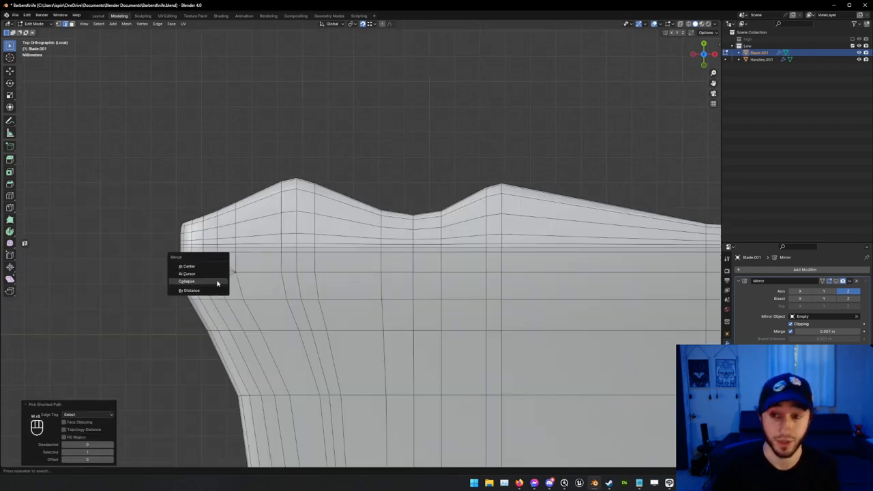
left_click(187, 281)
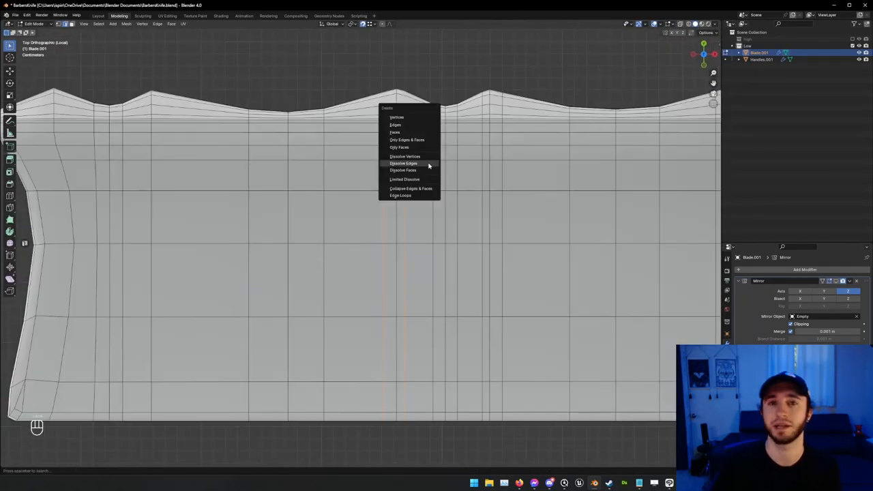
left_click(404, 164)
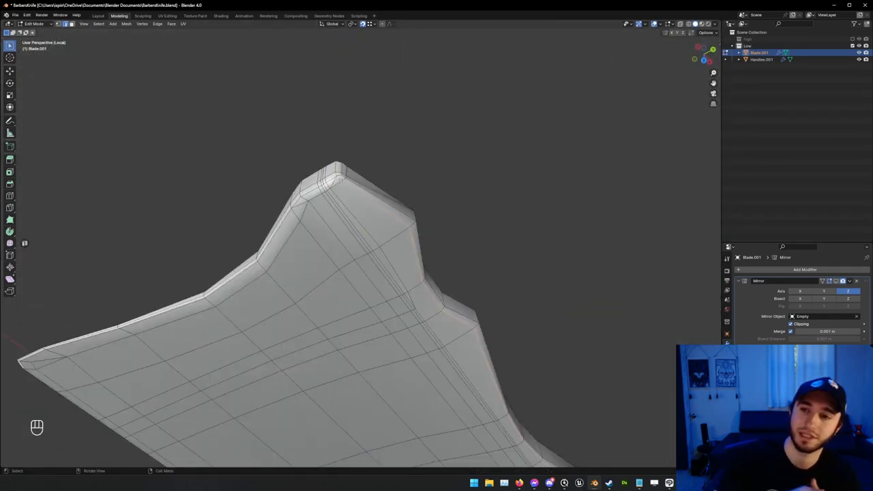
left_click_drag(341, 273, 273, 205)
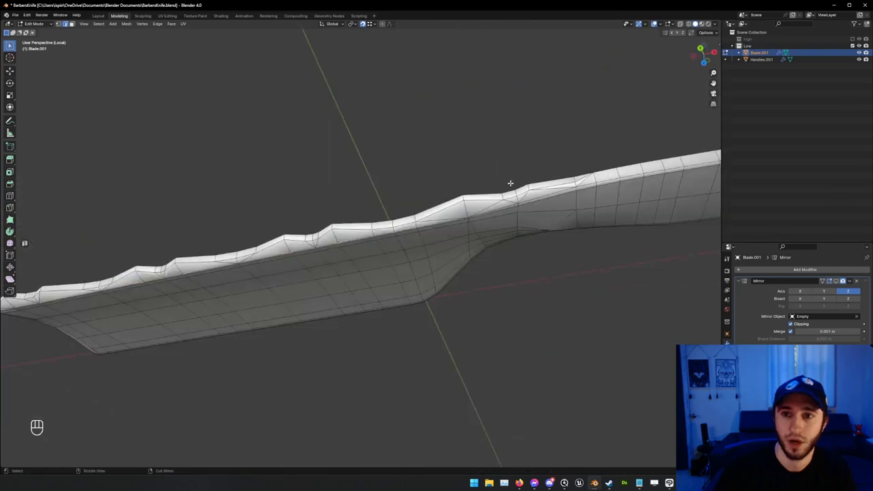
left_click_drag(510, 183, 442, 199)
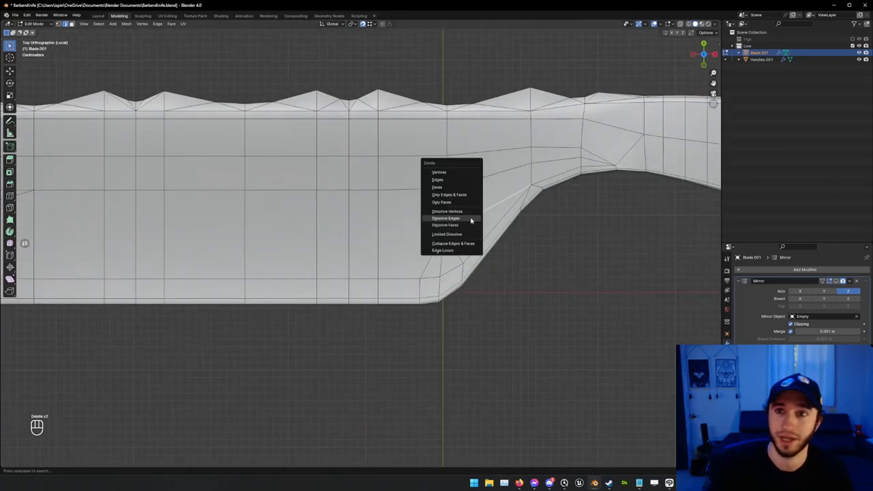
Dissolve the leftover edge loops so the blade is defined by a few broad faces
left_click(445, 219)
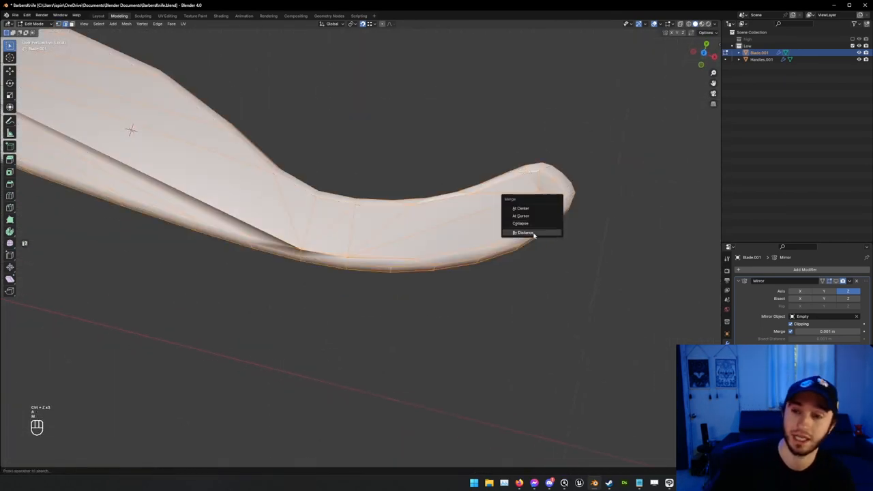
Merge the blade's overlapping vertices by distance, clean up the handle mesh, and return to Object Mode
left_click(524, 232)
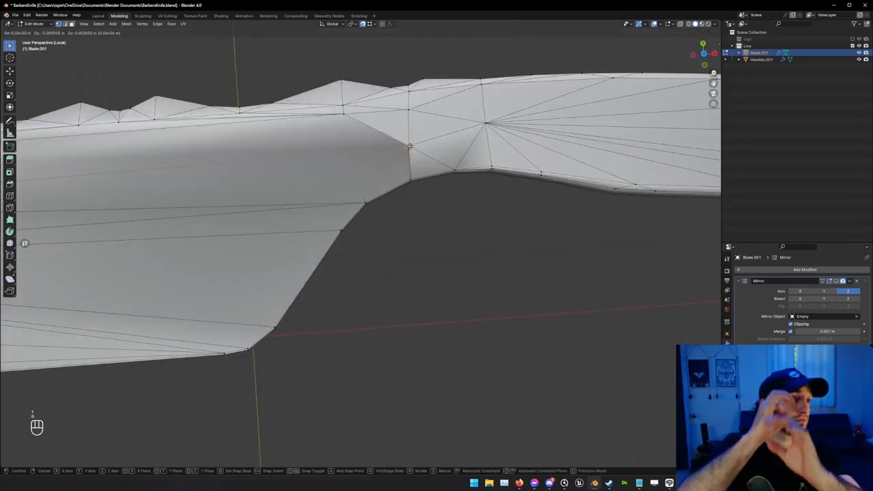
key("Tab")
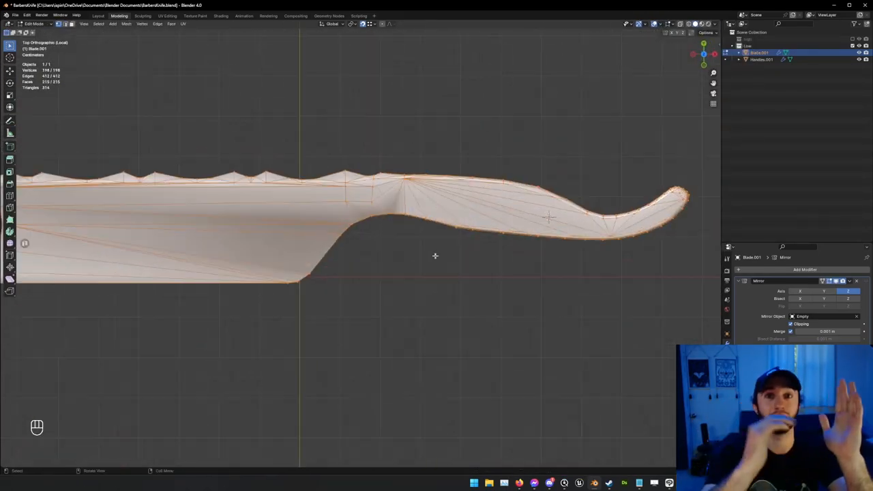
key("Tab")
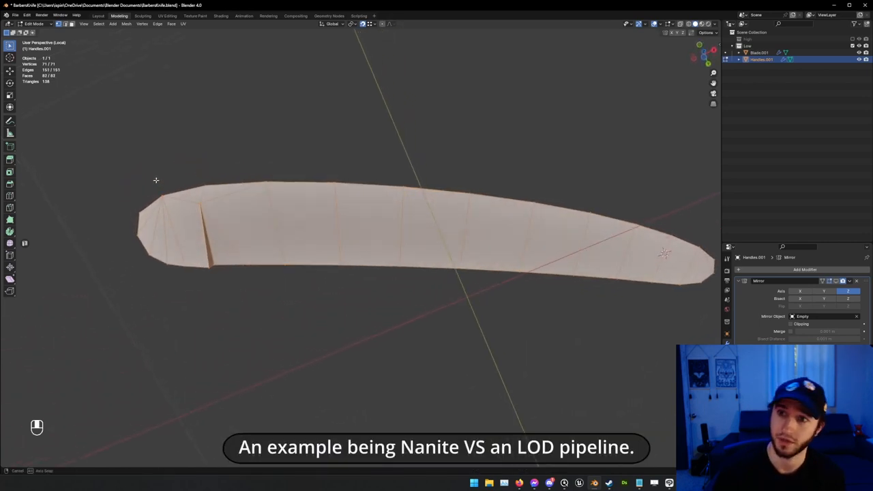
key("Tab")
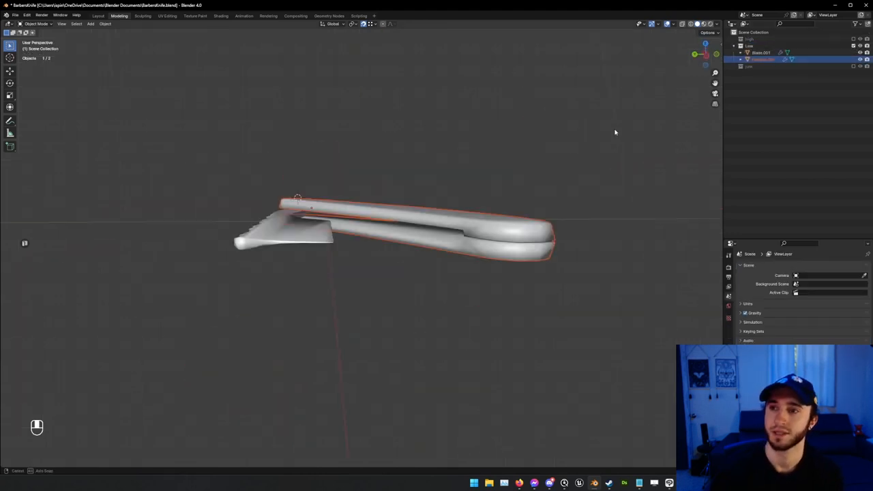
Move to the UV Editing workspace and begin editing the blade's UVs with the checker grid preview
left_click(167, 15)
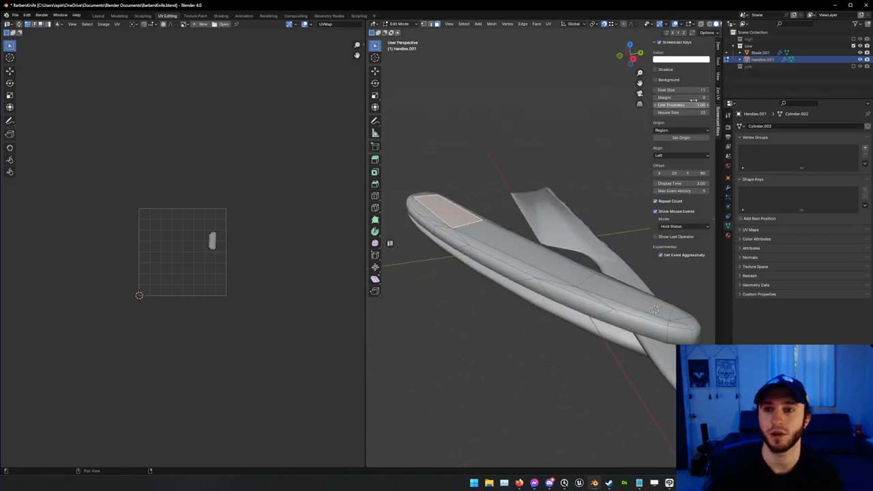
key("Tab")
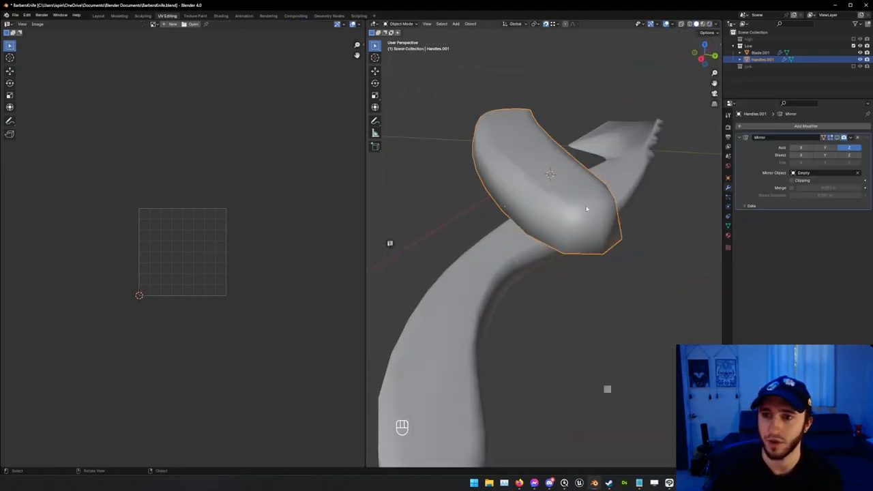
key("Tab")
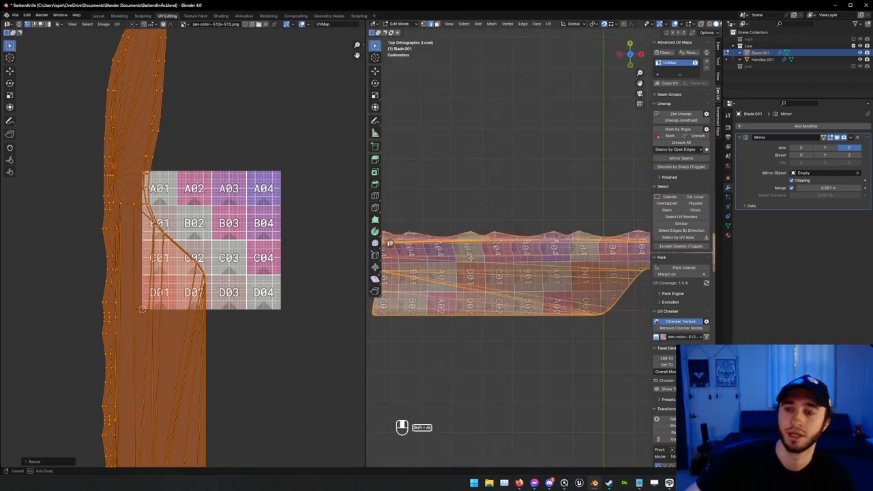
Select spine and bevel edges for seams and pack the blade and handle UV islands into one square
scroll("up", 3)
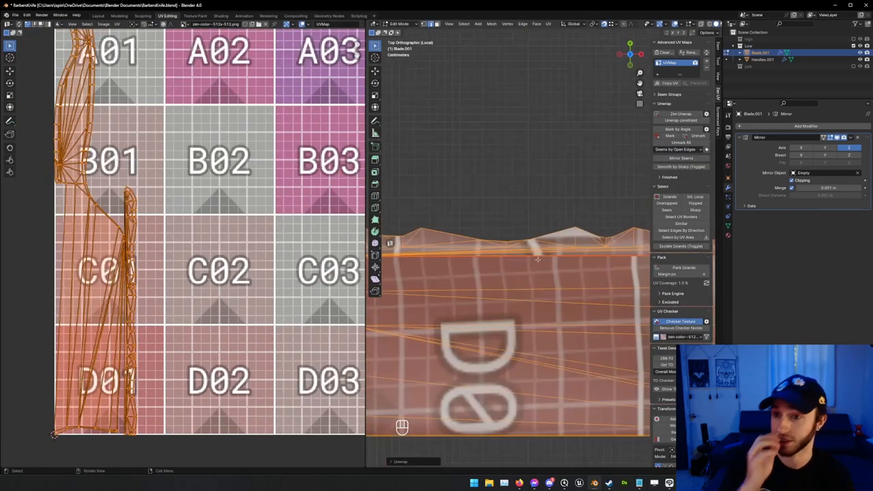
left_click(119, 15)
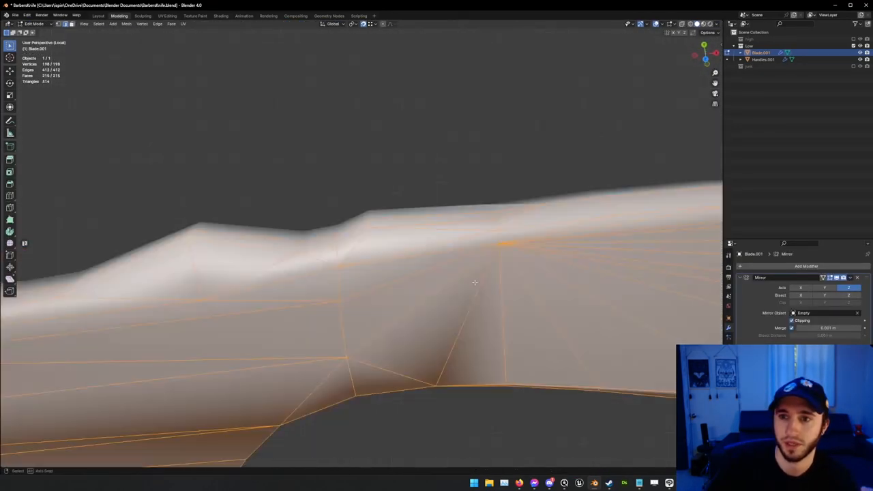
left_click(167, 17)
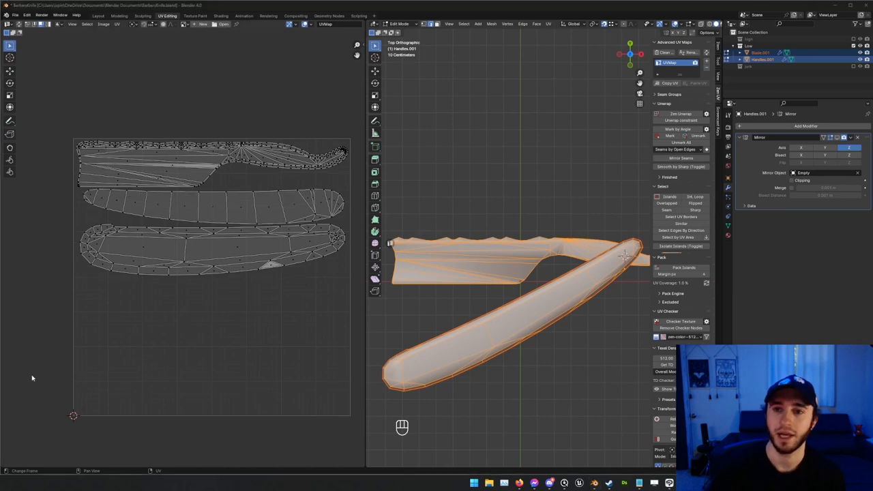
mouse_move(425, 314)
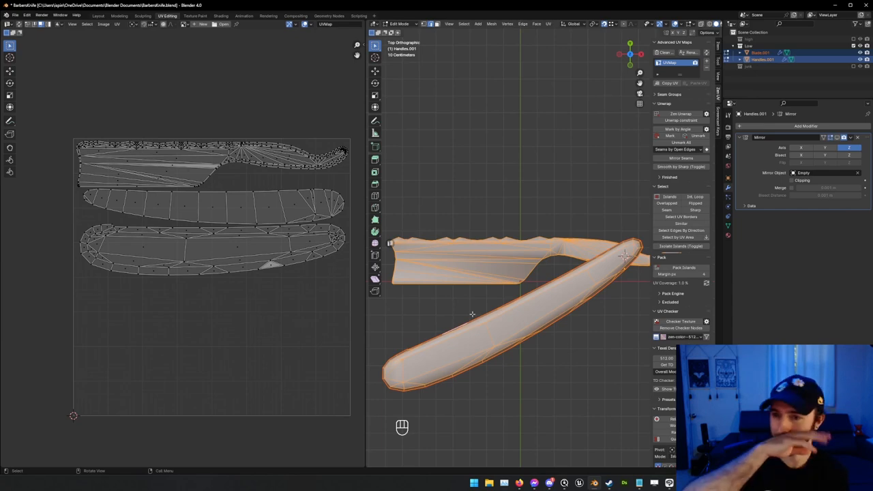
Include the lower handle piece in the packed UV layout before export to Substance Painter
left_click(120, 17)
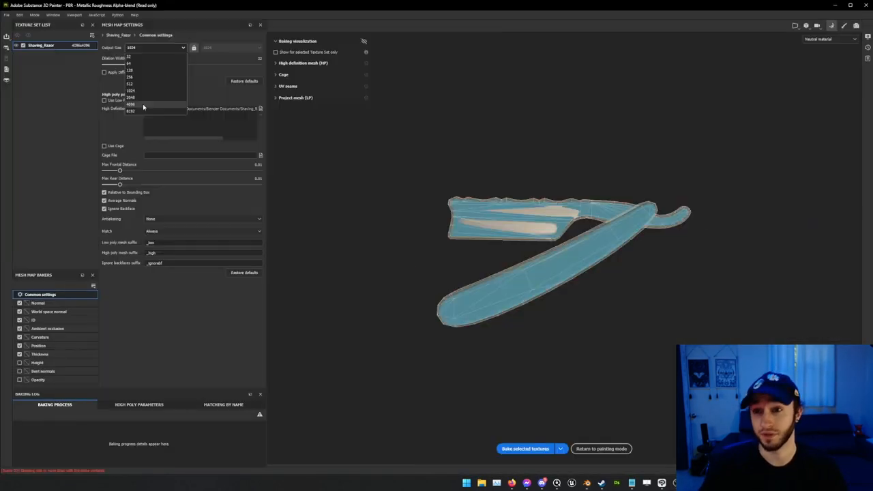
Choose the bake output size, bake the razor's mesh maps, and return to painting mode
left_click(131, 97)
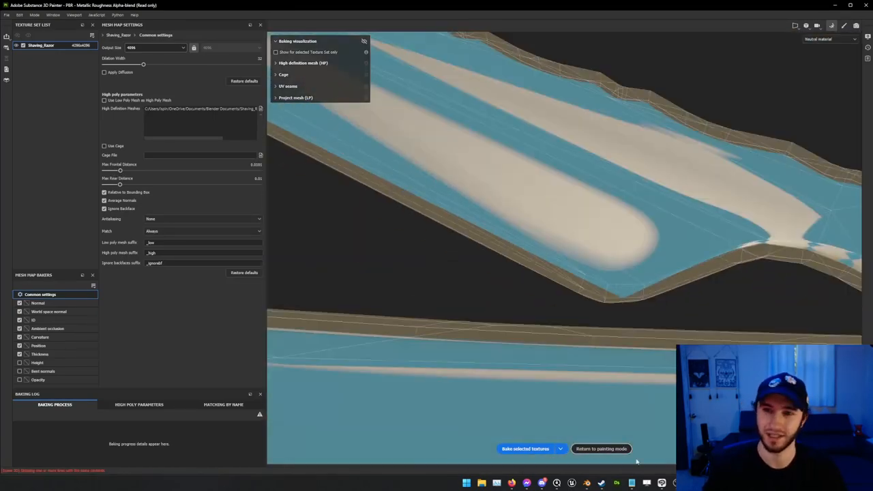
left_click(526, 449)
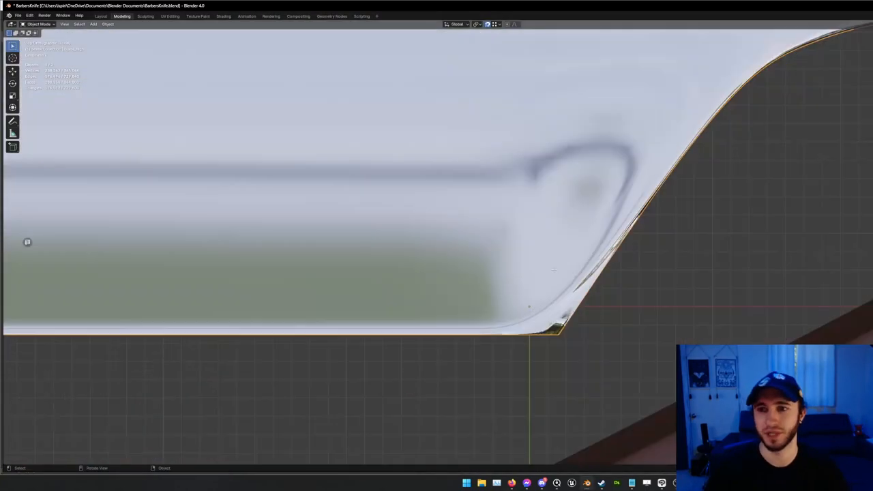
key("Tab")
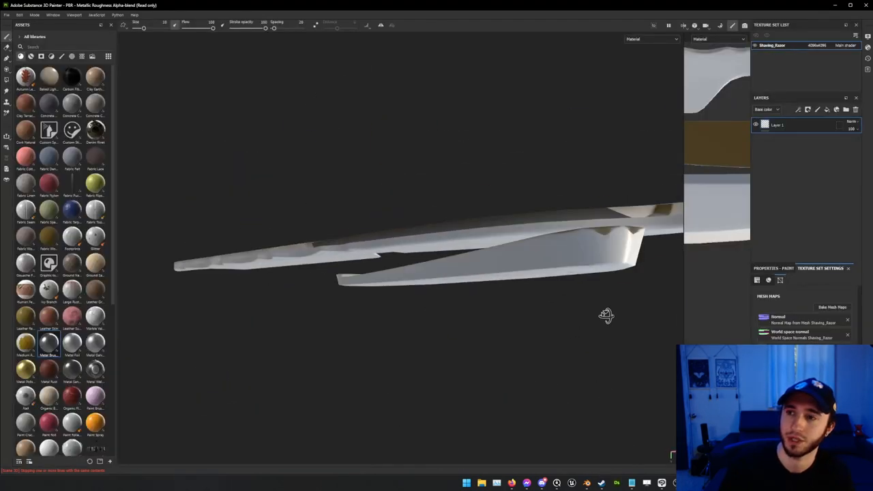
Add fill layers and folders for Handle, Brushed Steel, Steel Blade and Gold, masking gold to spine and tang
left_click(833, 307)
type("brushed")
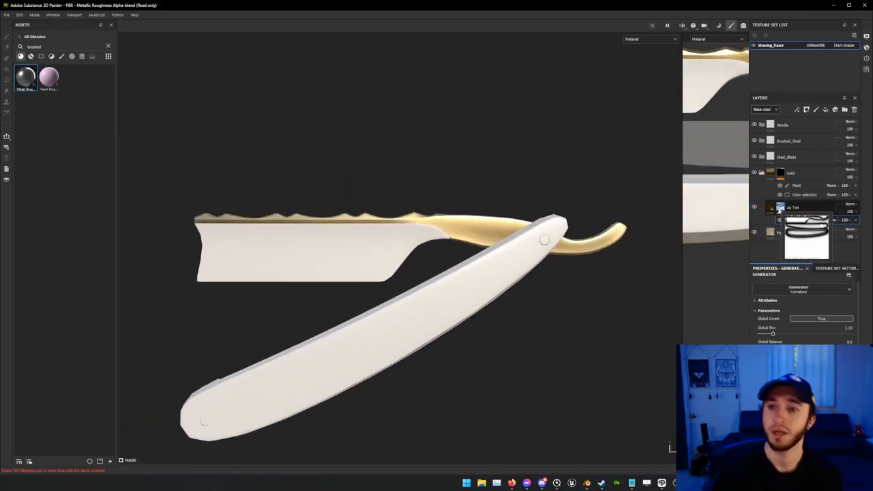
Add a Font Stamping generator effect to the Blade Steel layer's mask and reach its Text parameter
left_click(837, 268)
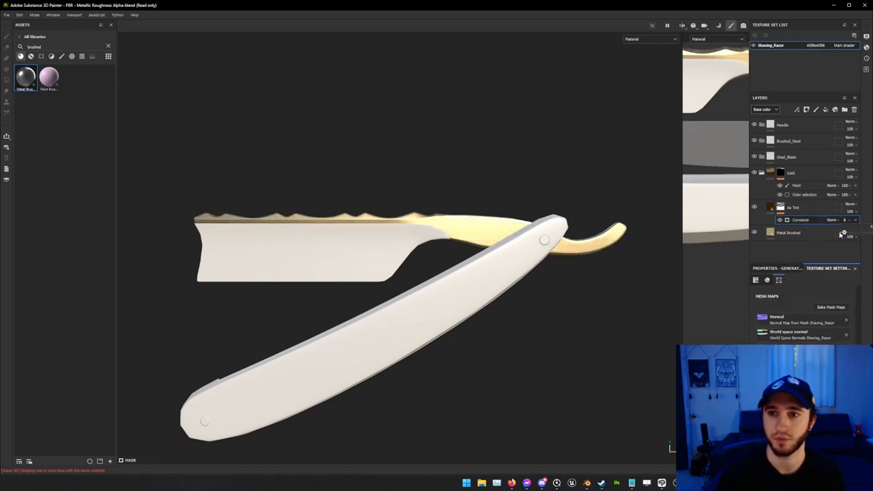
left_click(761, 172)
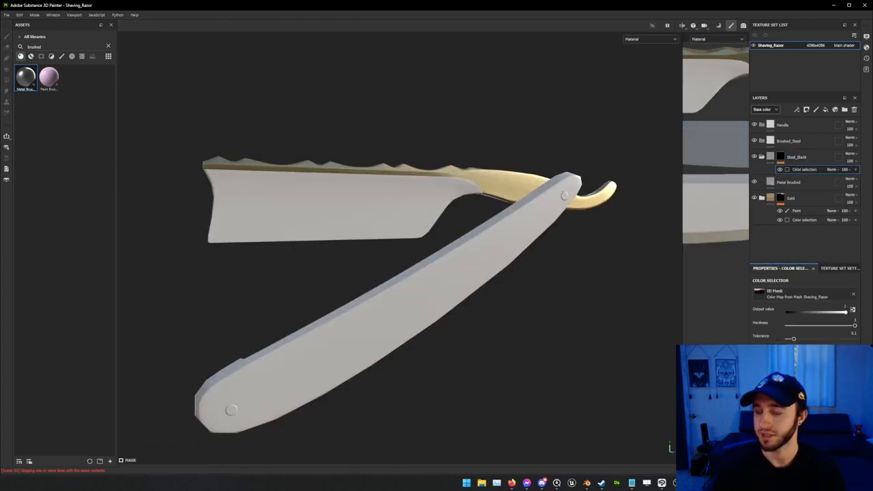
right_click(797, 211)
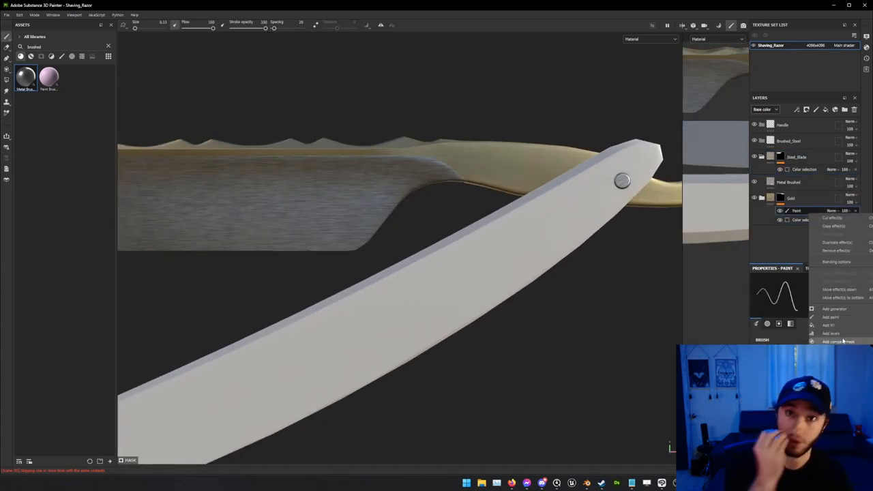
left_click(829, 325)
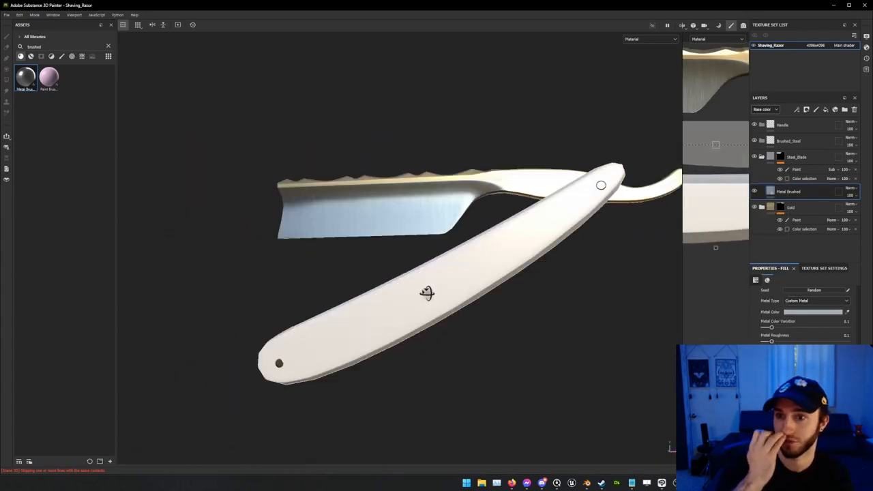
left_click_drag(426, 294, 502, 297)
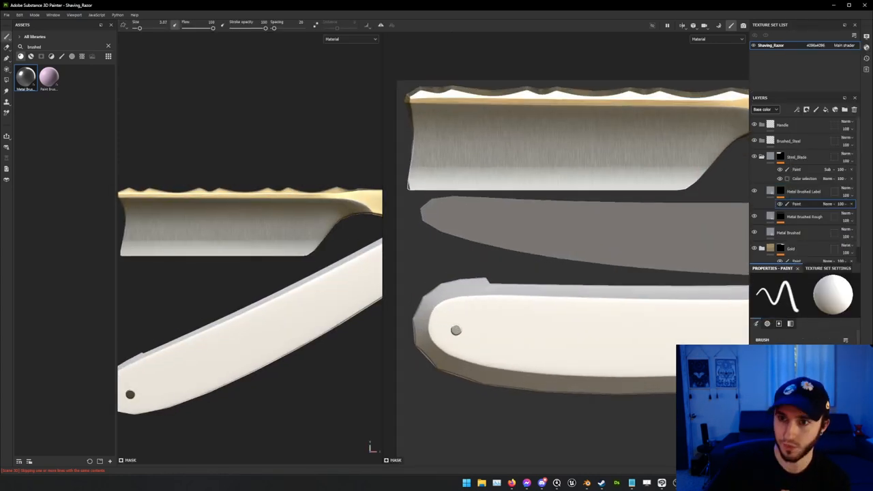
mouse_move(387, 25)
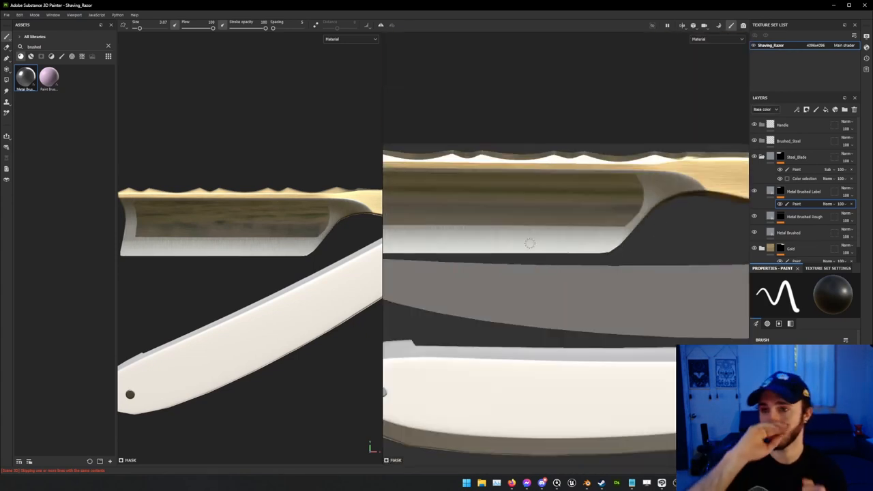
left_click_drag(533, 245, 525, 204)
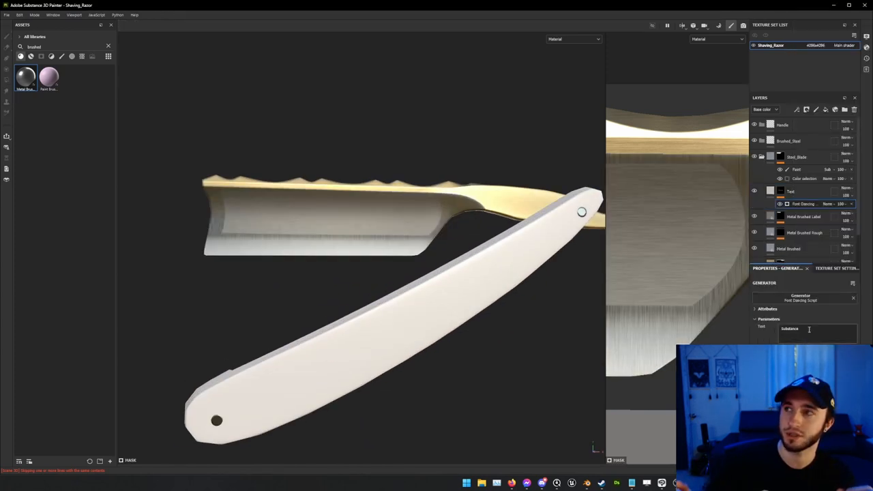
Stamp 'Reallysharp Blade' and a 'Rock and Stone' caption on the blade, then start a logo layer
triple_click(816, 329)
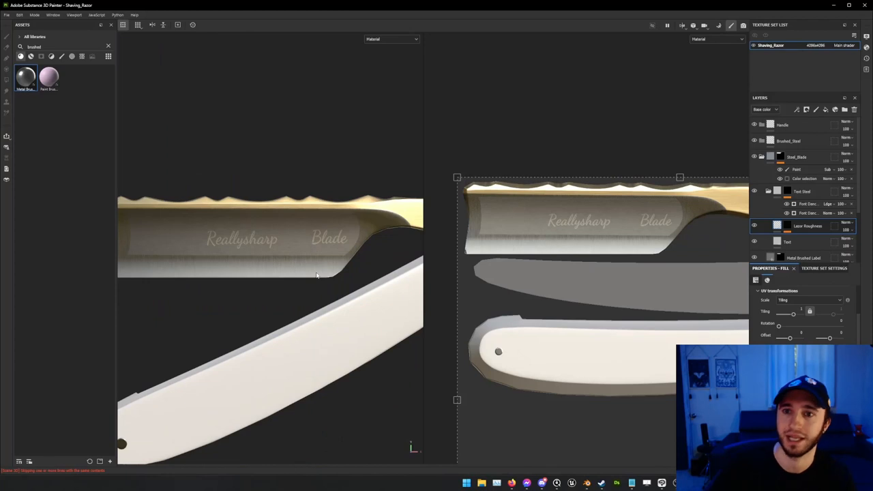
double_click(789, 243)
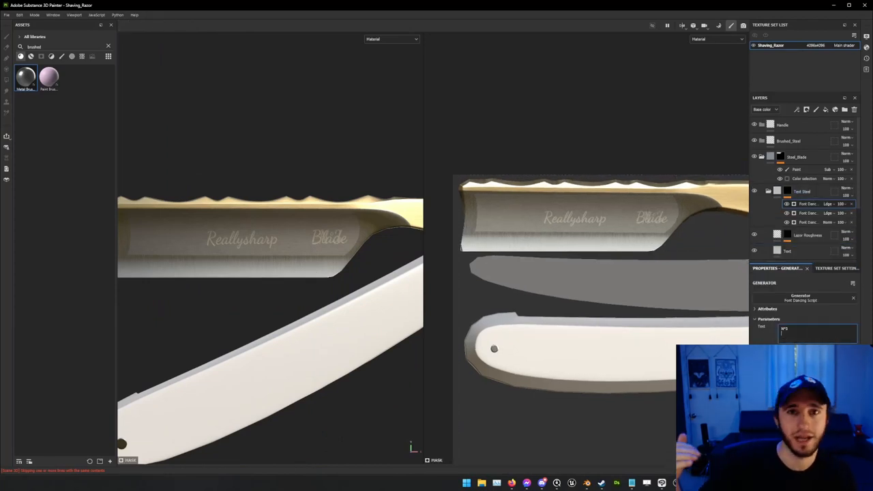
type("Rock and Stone")
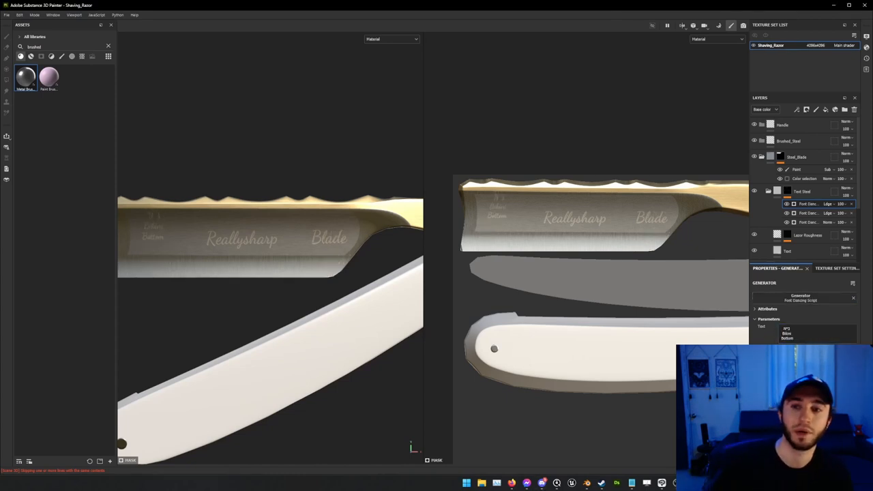
left_click(808, 235)
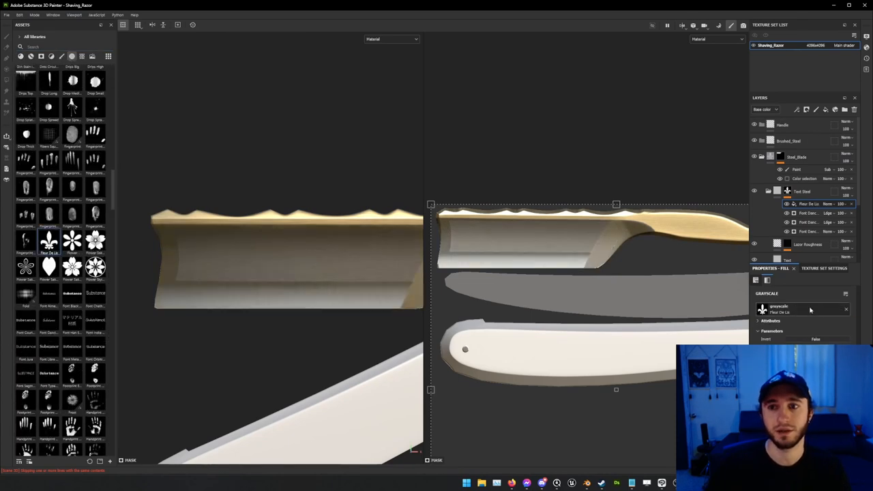
Apply the fleur-de-lis alpha to the new gold fill layer between the two words on the blade
left_click(834, 203)
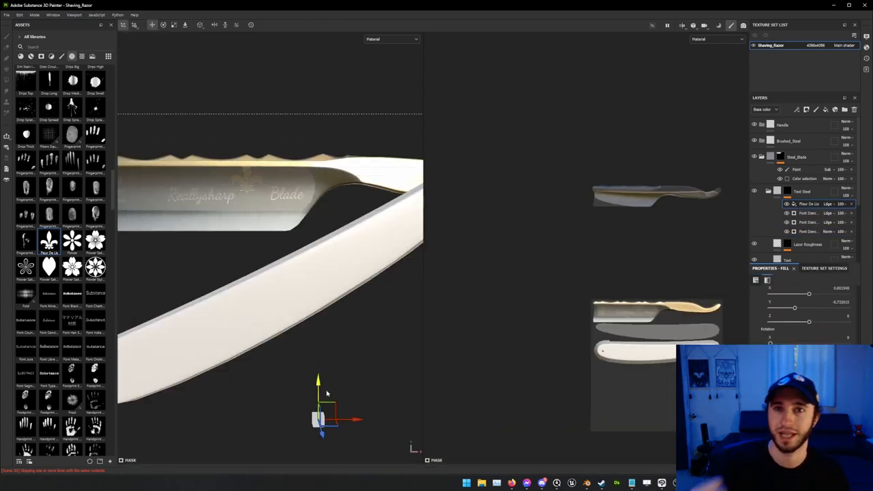
right_click(802, 203)
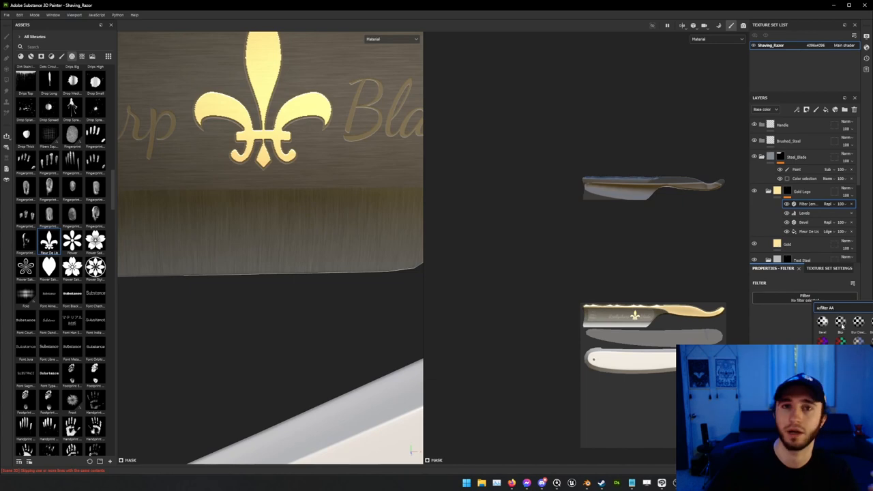
Add Bevel, Levels, Blur and Sharpen filters to emboss the emblem; give the handle dark wood
left_click(805, 213)
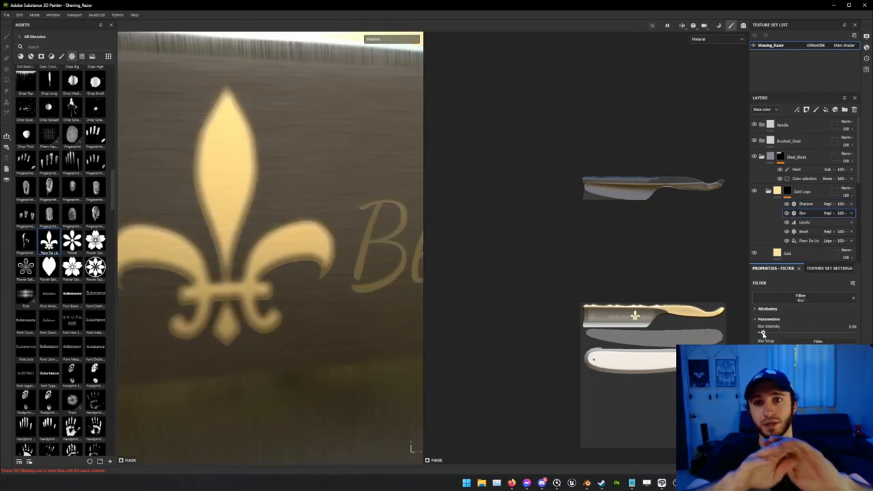
left_click(806, 232)
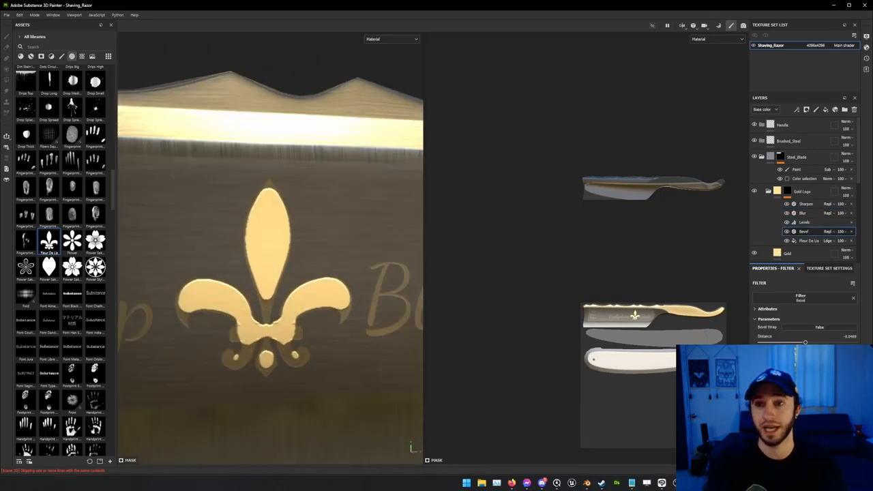
left_click(819, 327)
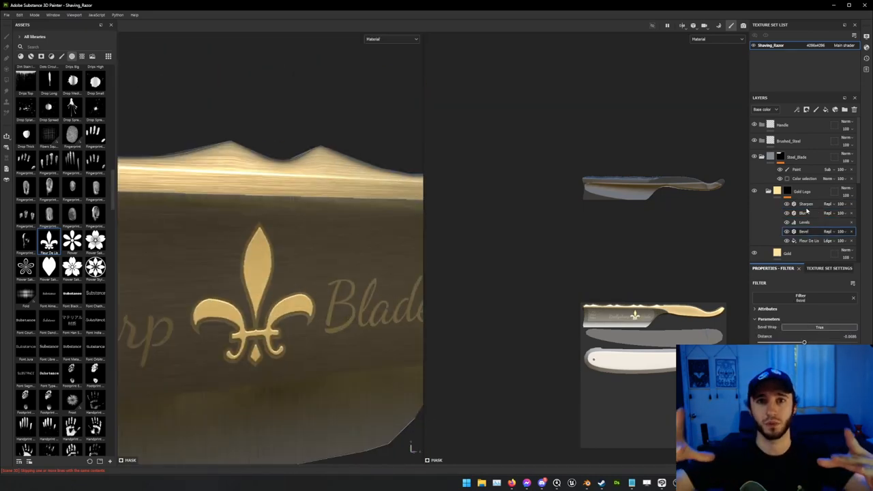
left_click(803, 213)
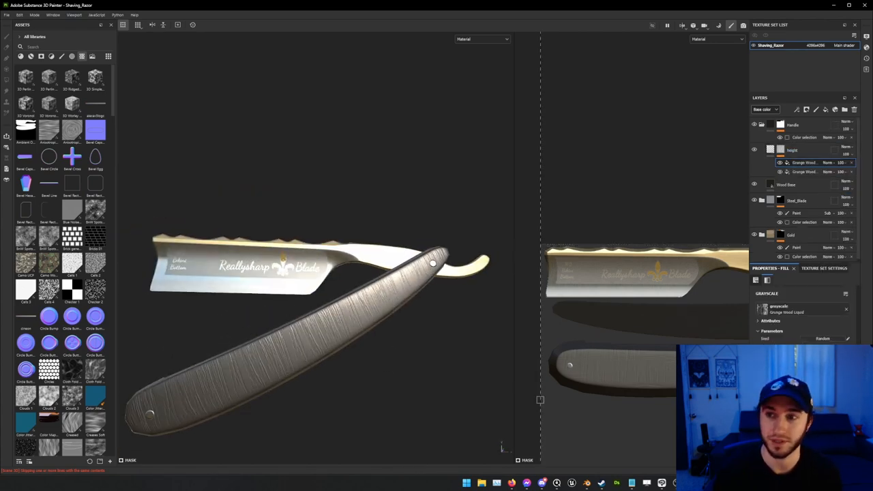
Sharpen the wood layer, add Color and Roughness Variation layers, and test a Grunge layer
left_click(805, 163)
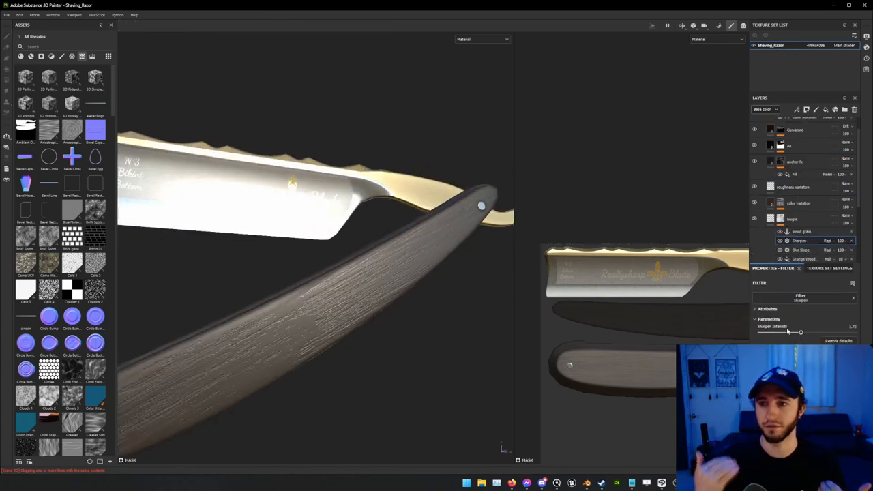
right_click(800, 240)
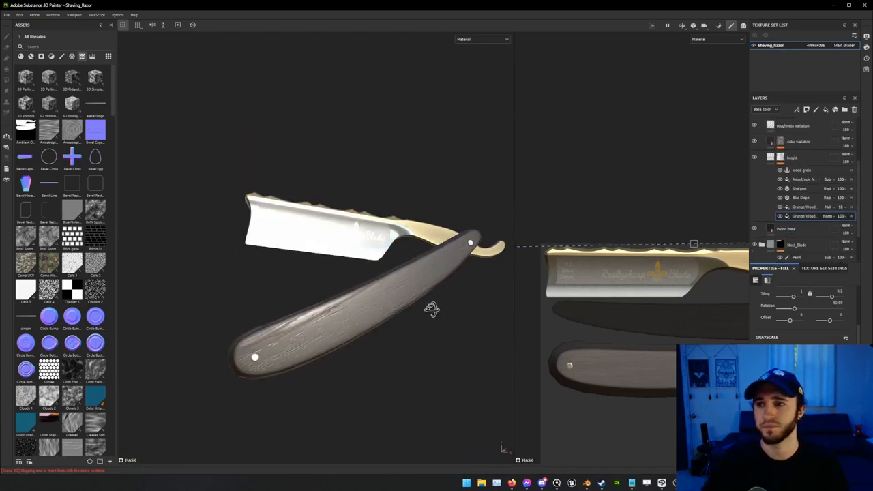
left_click(743, 24)
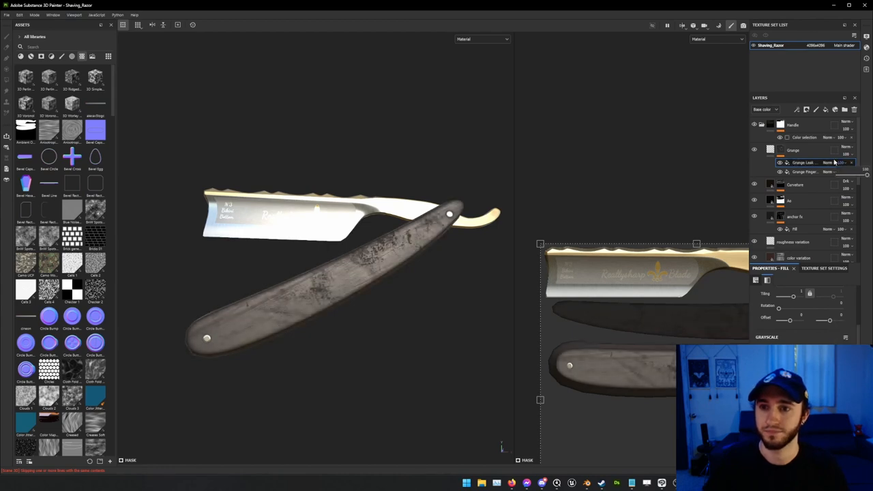
left_click(766, 109)
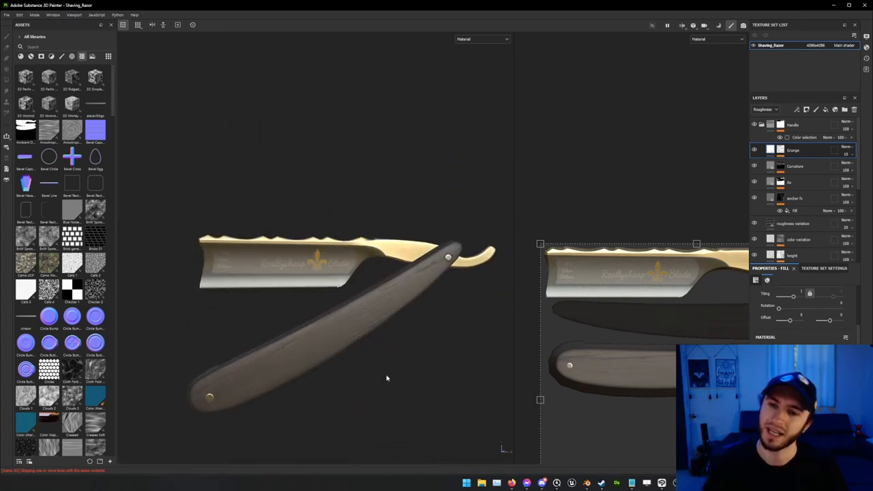
Give the Grunge layer a black mask with a Curvature generator so wear shows only on edges
right_click(805, 136)
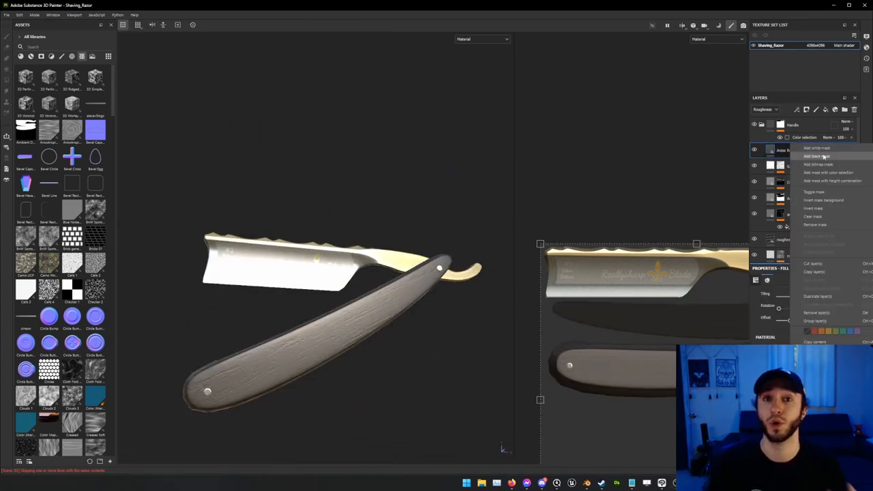
left_click(816, 156)
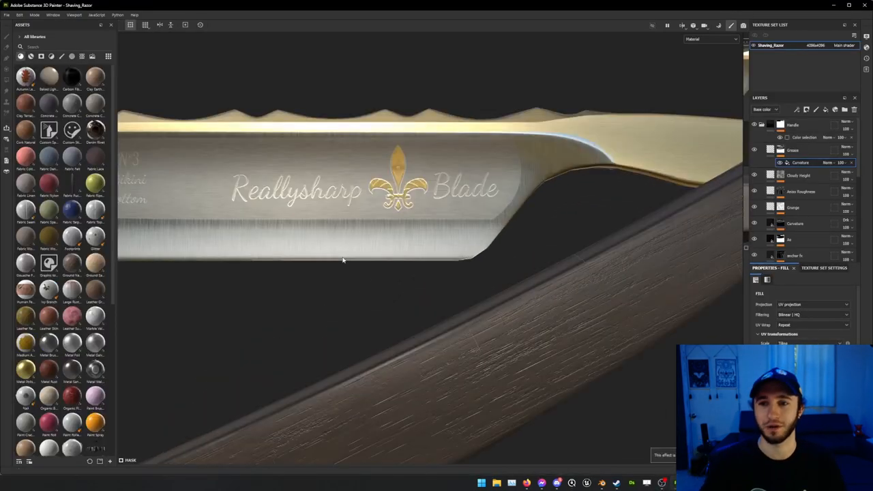
Adjust the blade's steel fill layers and filters for a bright finish with the logo faintly visible
left_click_drag(344, 261, 473, 233)
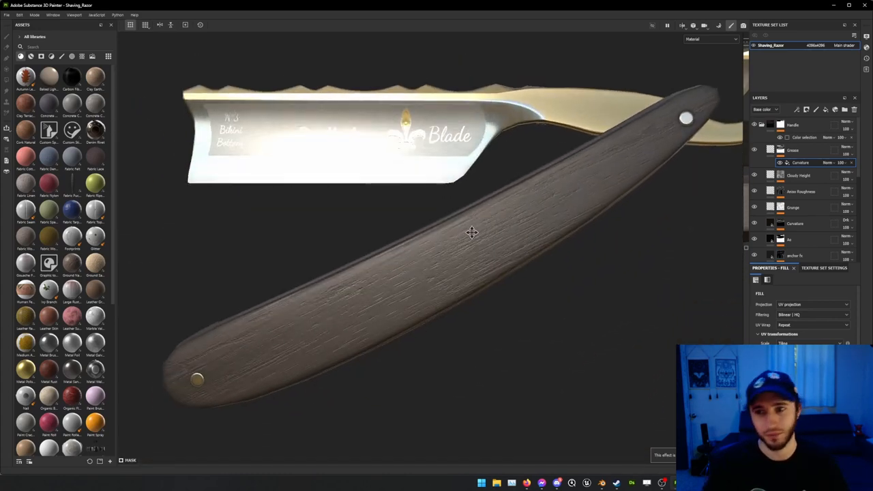
left_click_drag(472, 232, 538, 248)
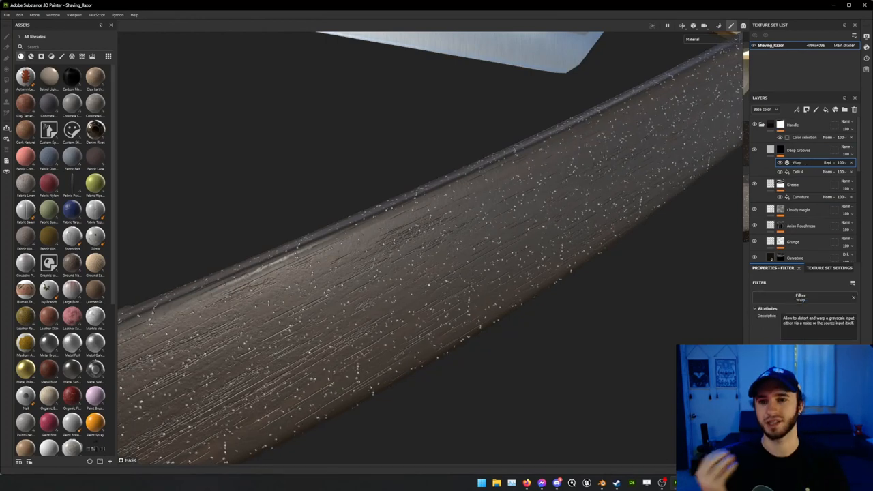
left_click(798, 162)
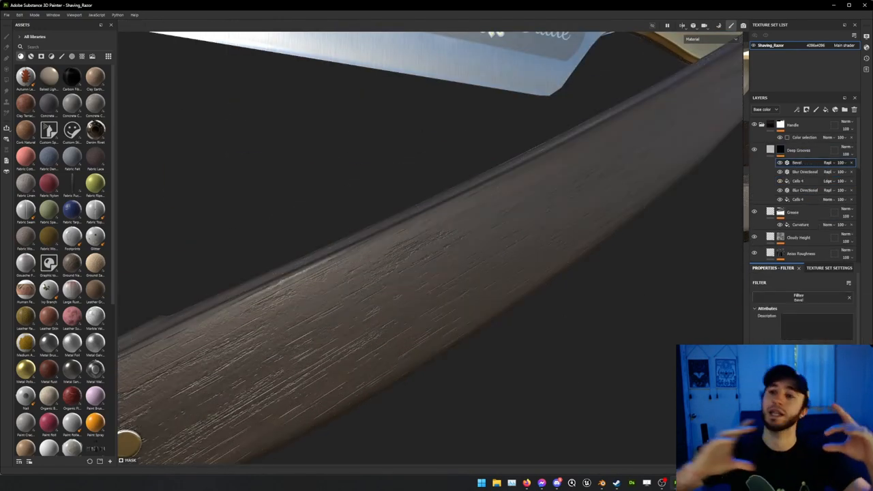
right_click(797, 162)
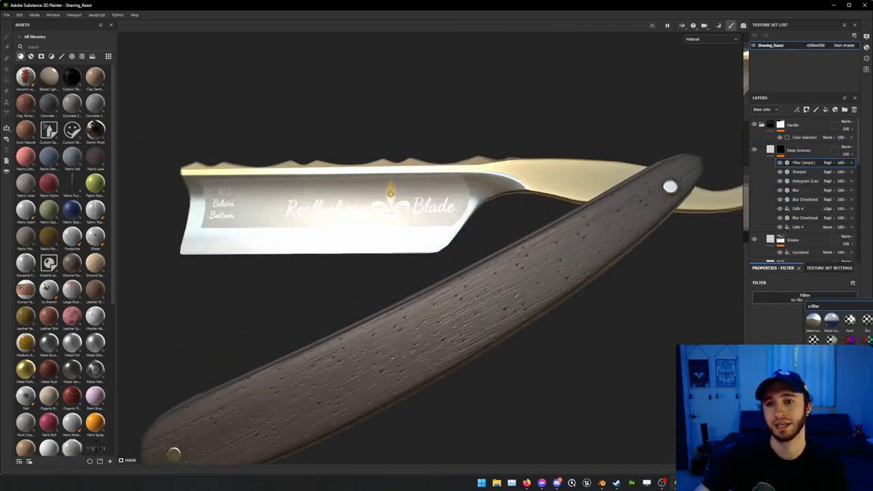
left_click(832, 319)
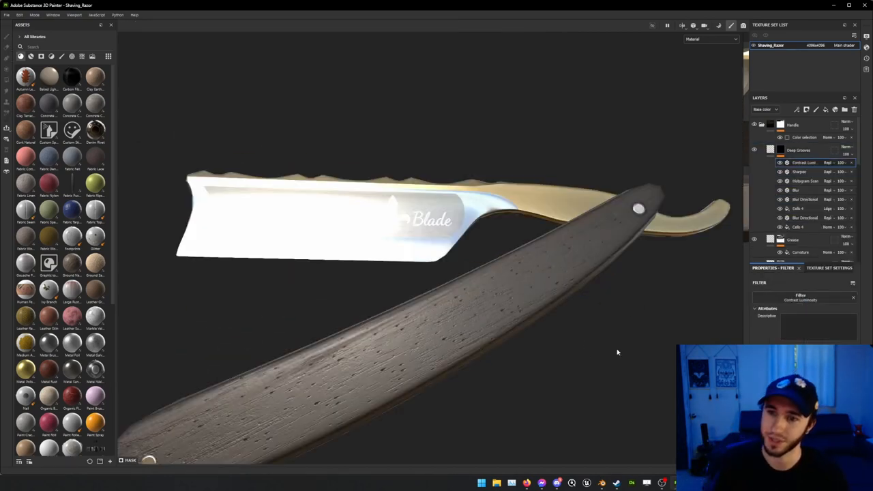
left_click_drag(617, 352, 450, 322)
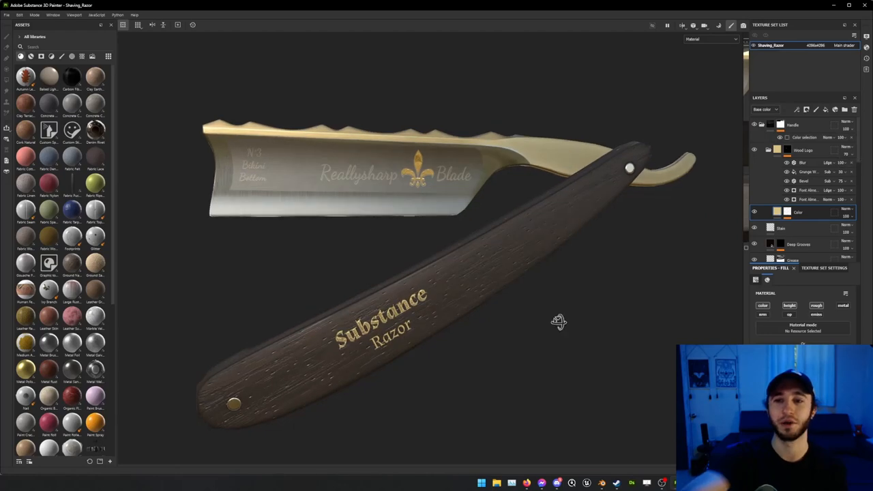
Add a logo fill layer on the blade with a Text generator reading 'Razor'
left_click_drag(559, 322, 580, 292)
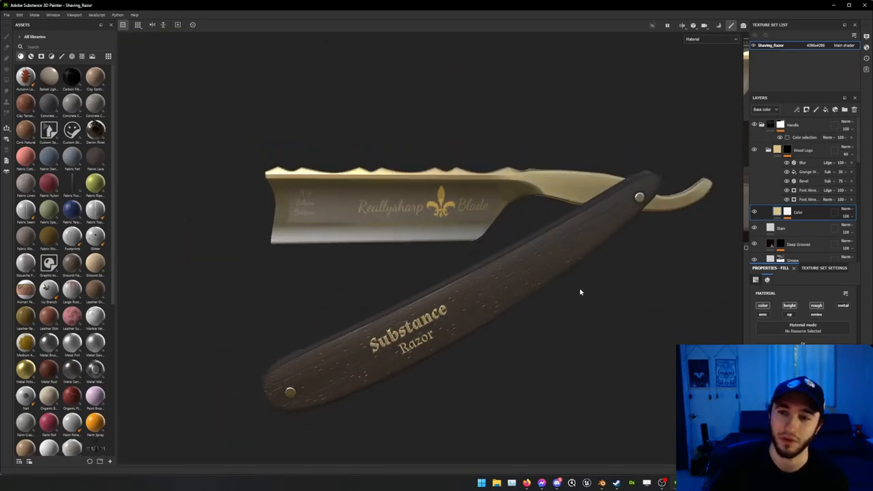
left_click_drag(580, 294, 505, 329)
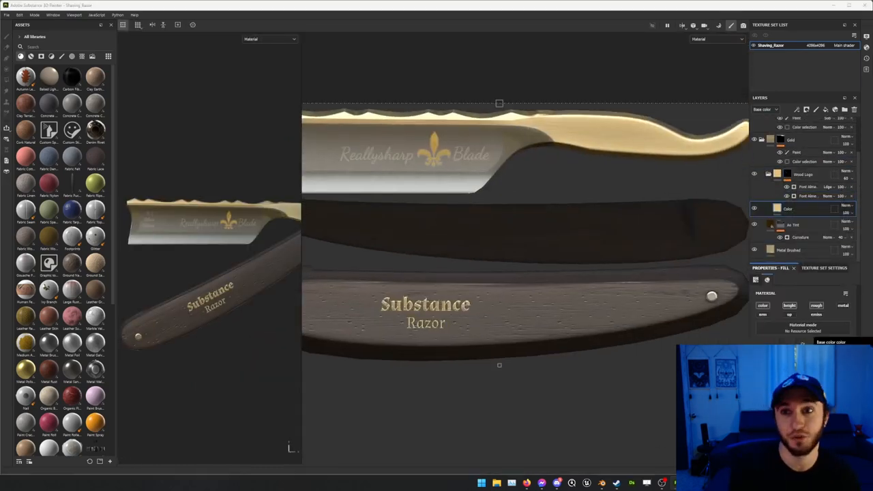
left_click(808, 196)
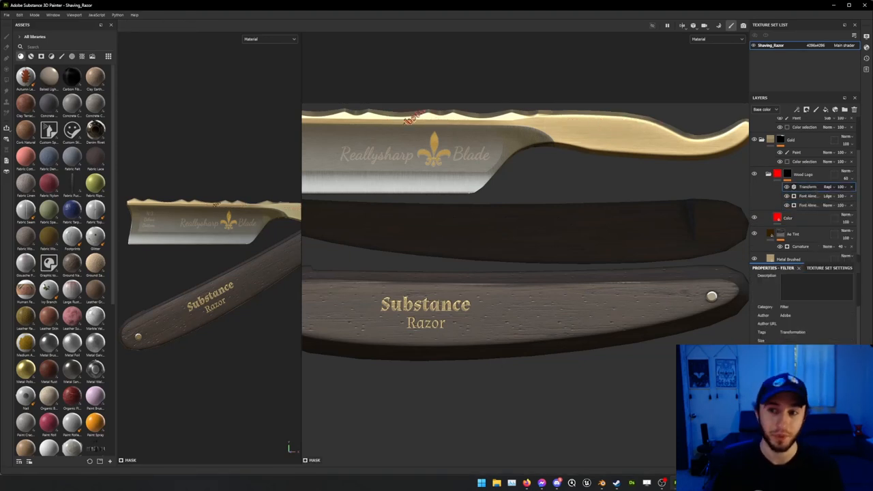
left_click(789, 208)
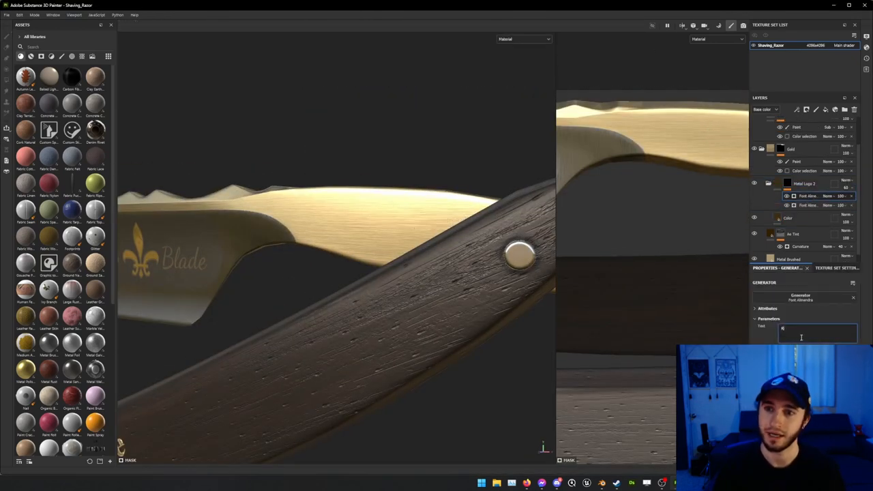
type("Razor")
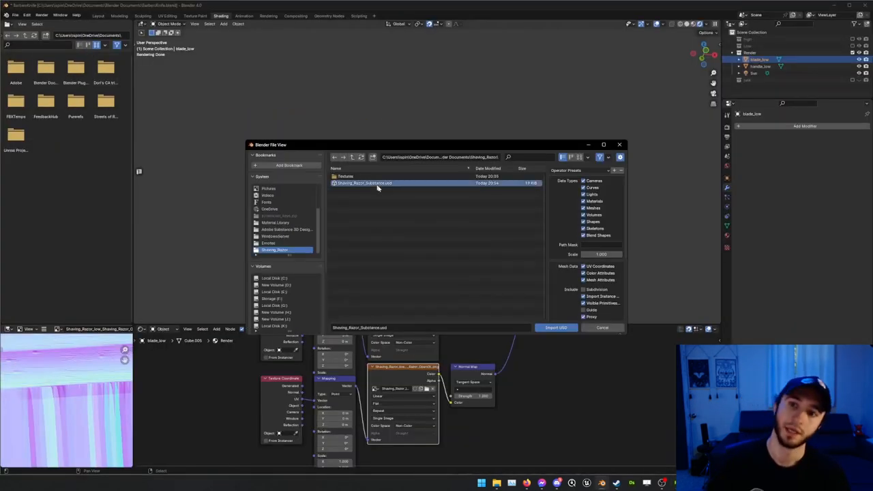
Import the Shaving_Razor Substance file into the Blender scene and inspect it from several sides
left_click(557, 327)
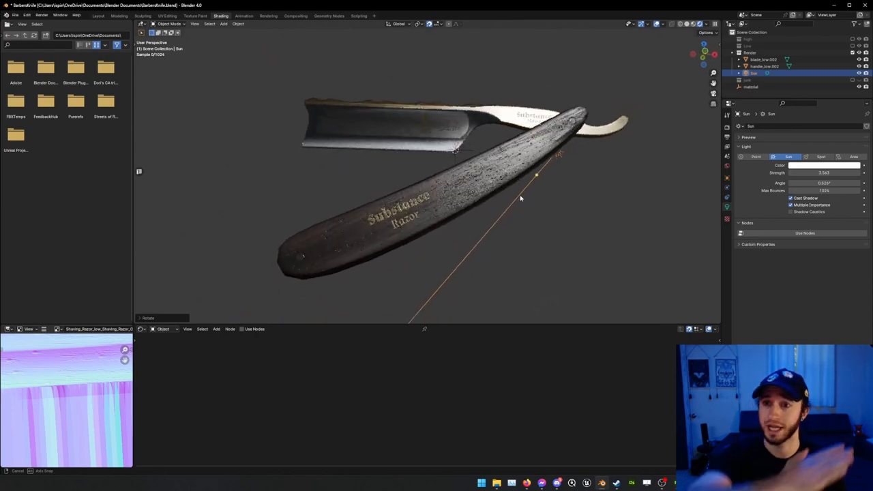
left_click_drag(521, 197, 535, 212)
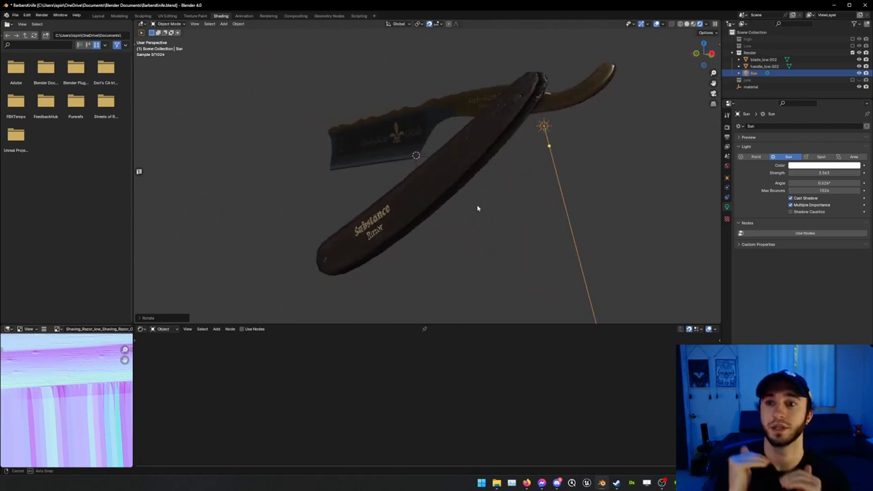
left_click_drag(478, 208, 527, 193)
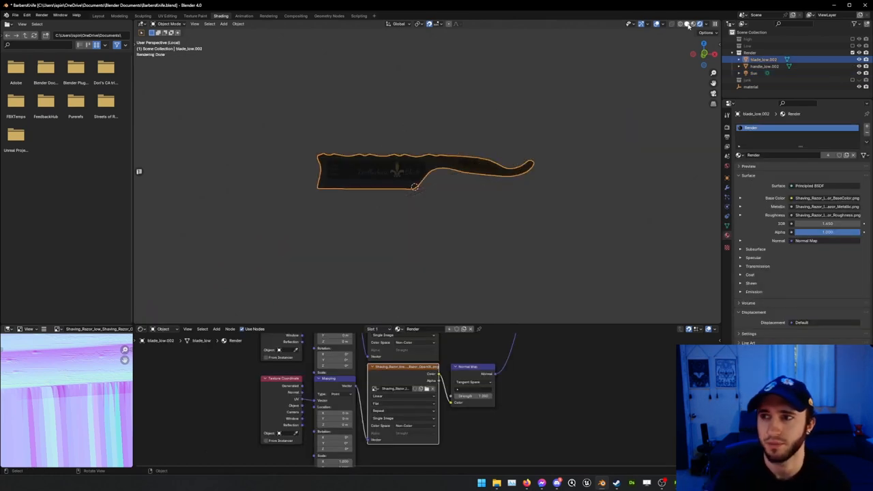
Preview the razor with rendered lighting and inspect its UV layout in the UV Editing workspace
left_click(696, 25)
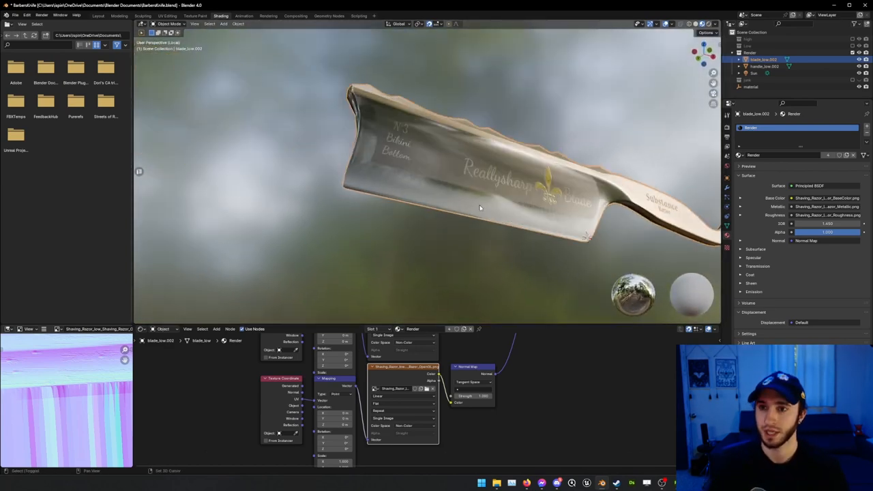
key("Tab")
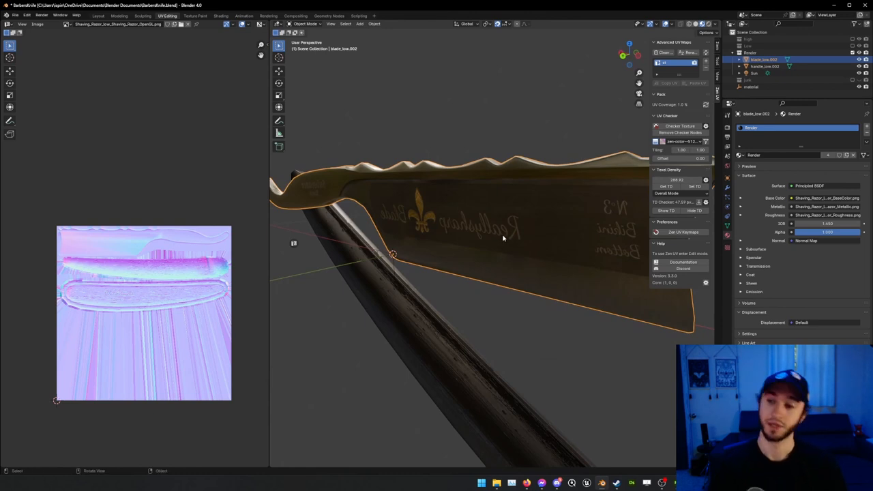
left_click_drag(502, 238, 450, 245)
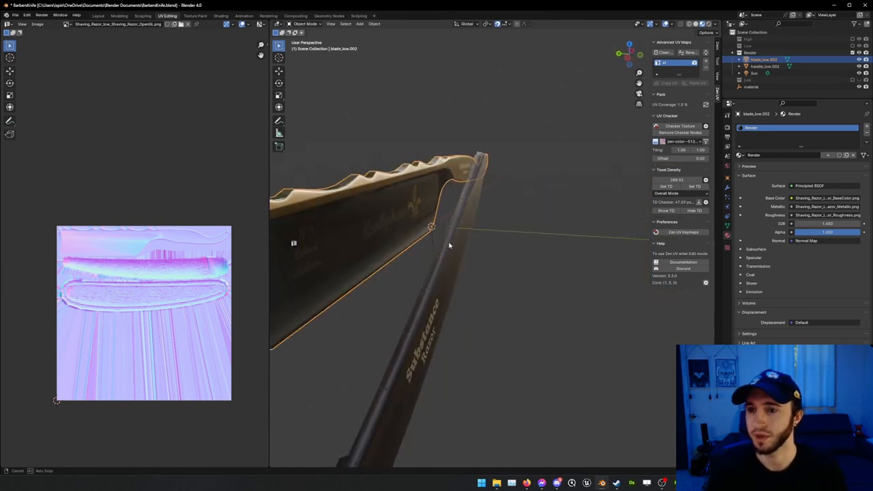
left_click(221, 15)
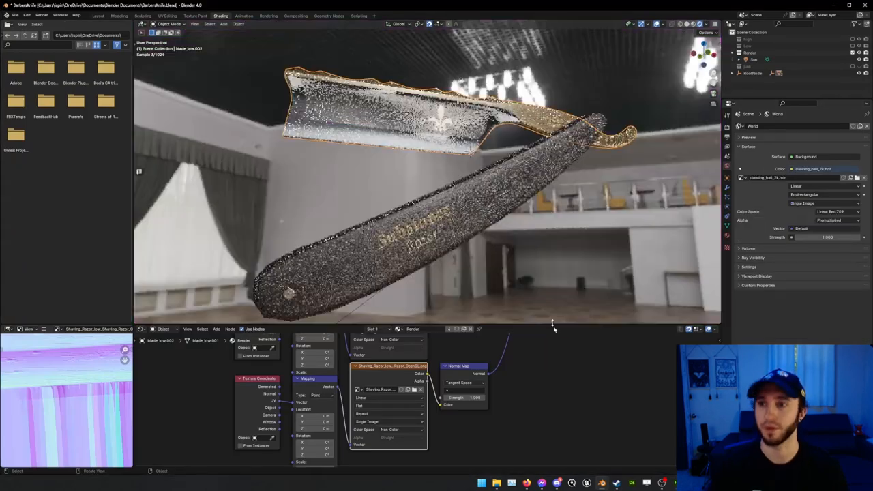
Load the OpenGL normal map PNG into the razor's Image Texture node
left_click(724, 25)
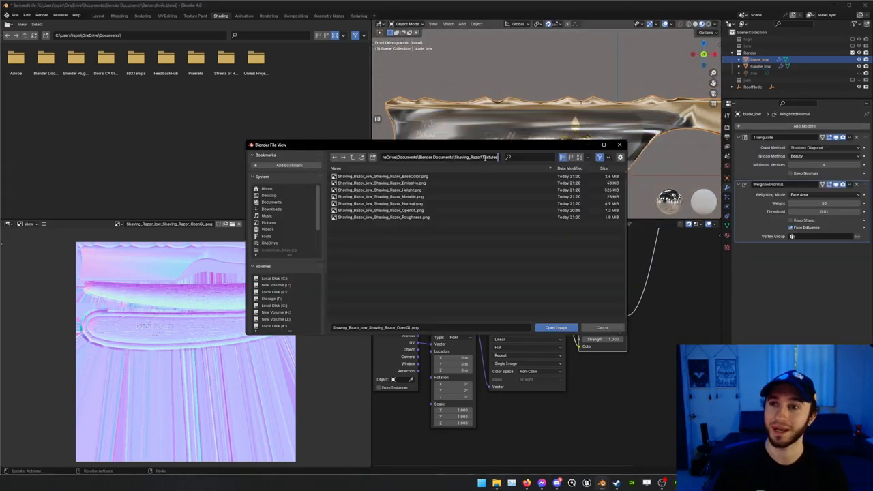
left_click(557, 328)
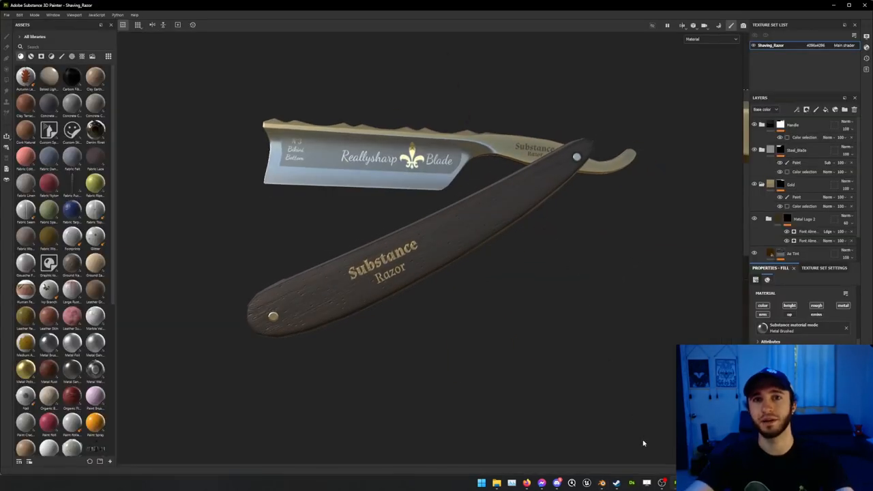
Change the texture export size and PNG bit depth in Export Textures global settings
left_click(6, 14)
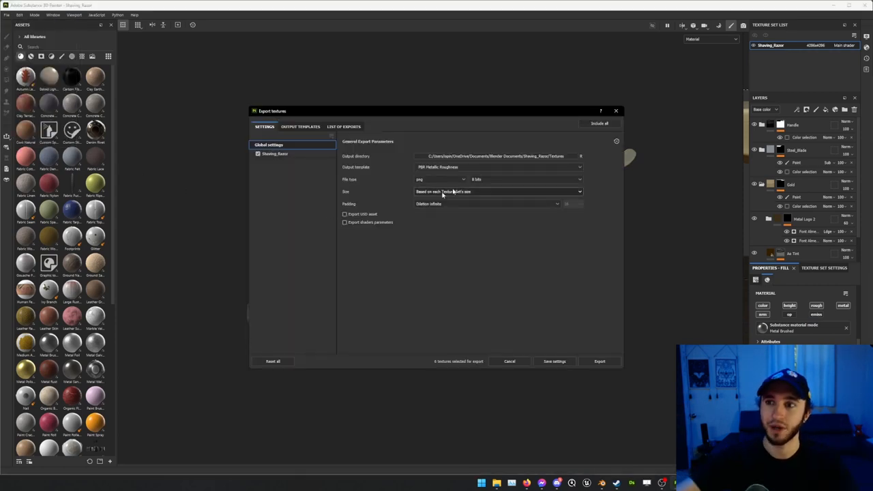
left_click(525, 180)
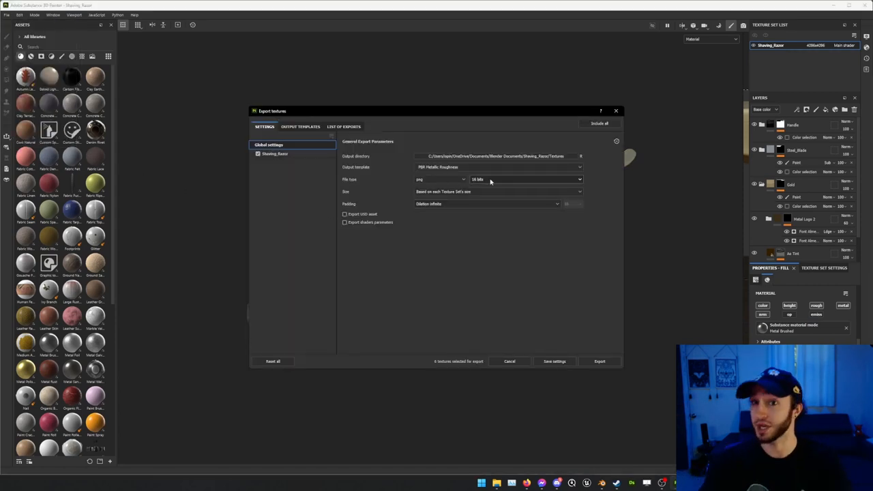
left_click(581, 156)
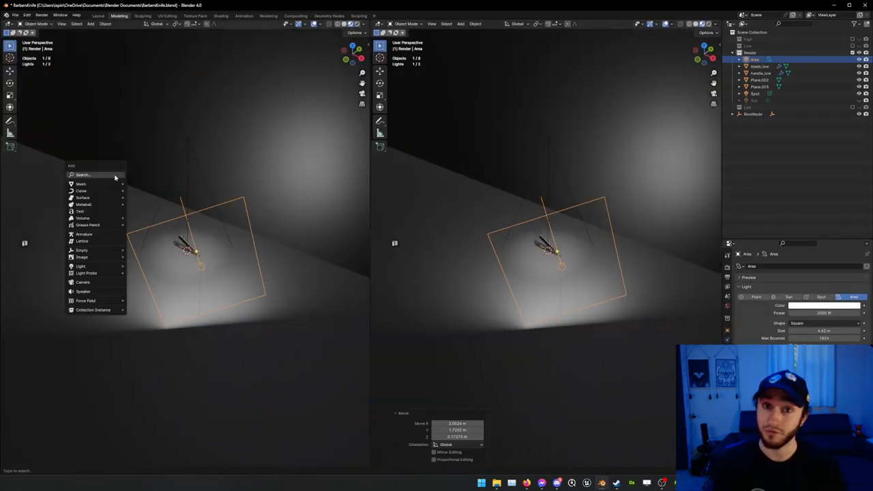
Add an area light, duplicate it and position the copies around the razor
left_click(82, 281)
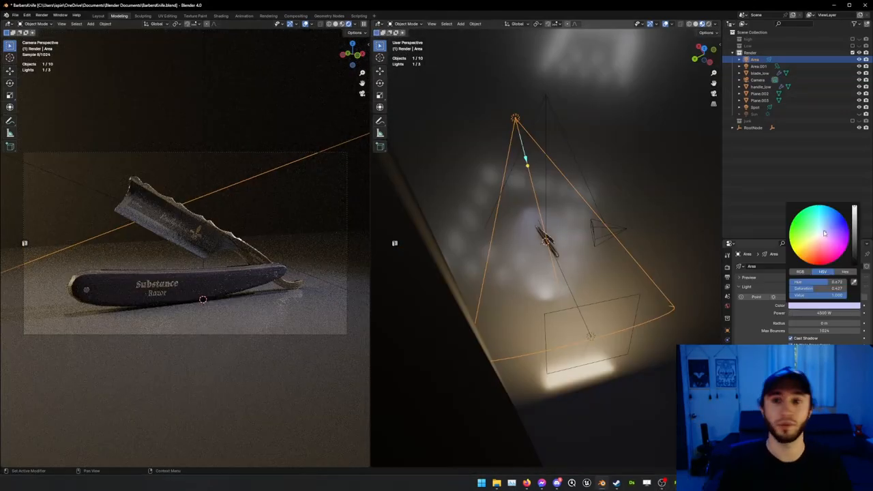
key("shift+d")
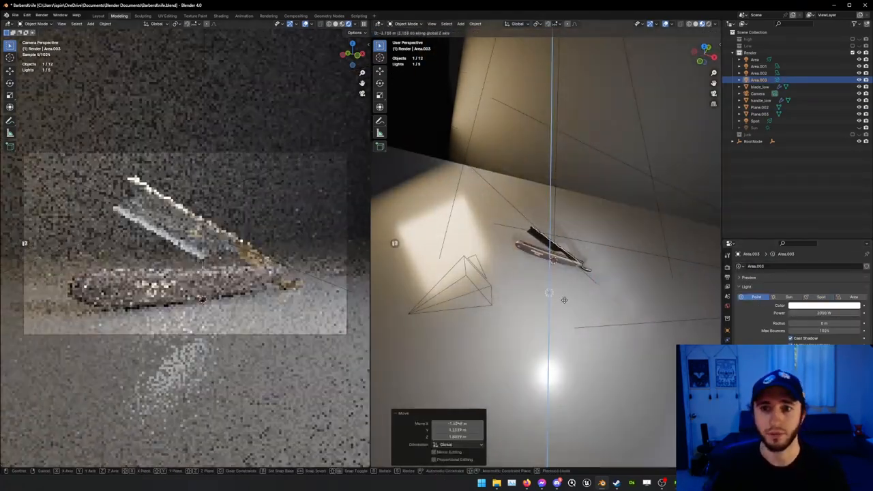
left_click(329, 15)
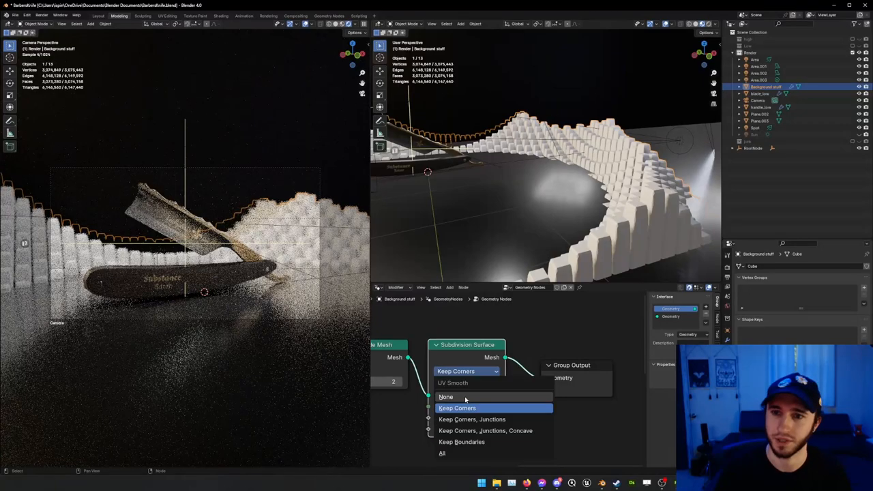
Set the subdivision's UV Smooth to None and add a Set Shade Smooth node before Group Output
left_click(445, 397)
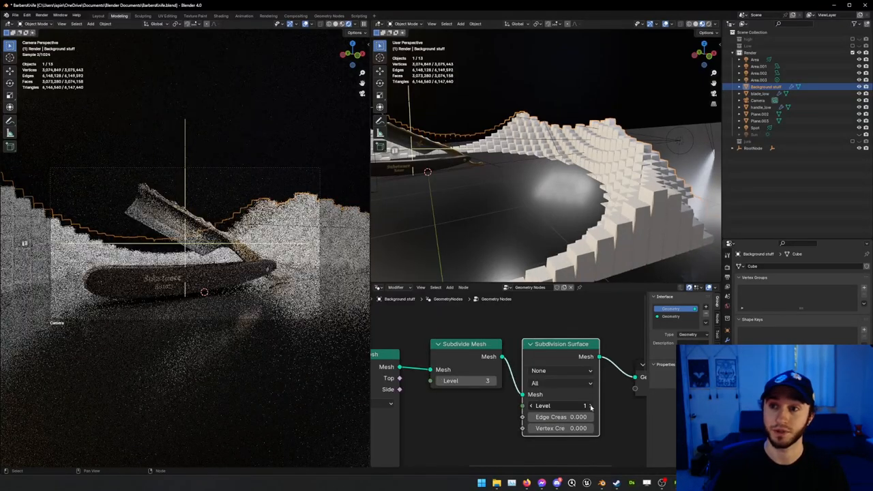
left_click(580, 404)
type("sha")
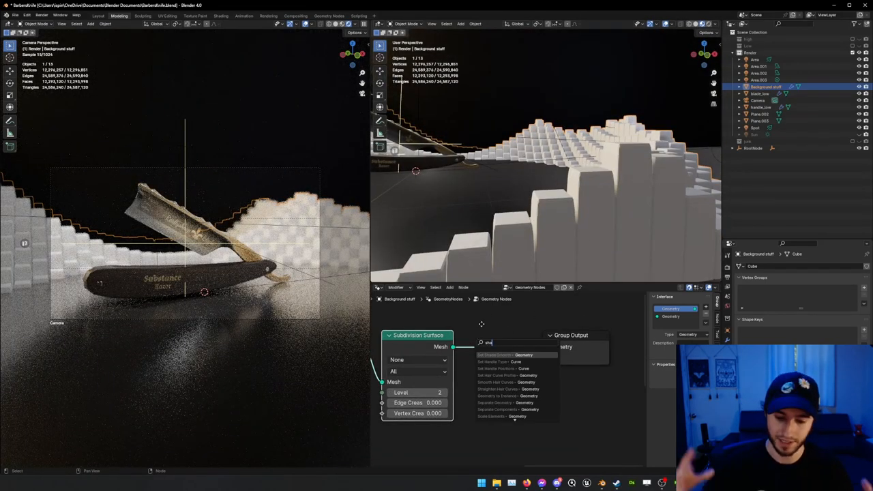
left_click(499, 355)
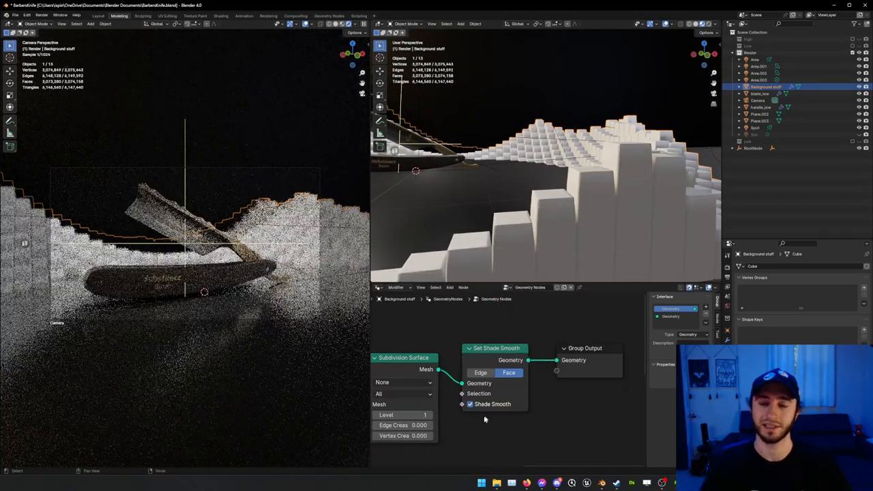